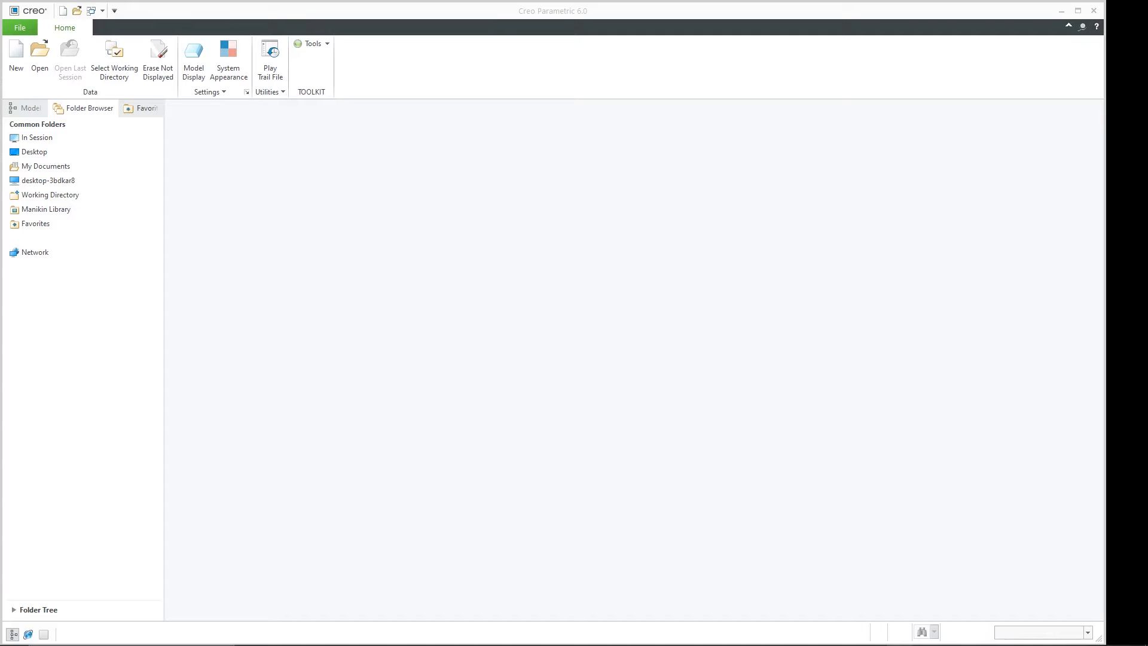
mouse_move(367, 241)
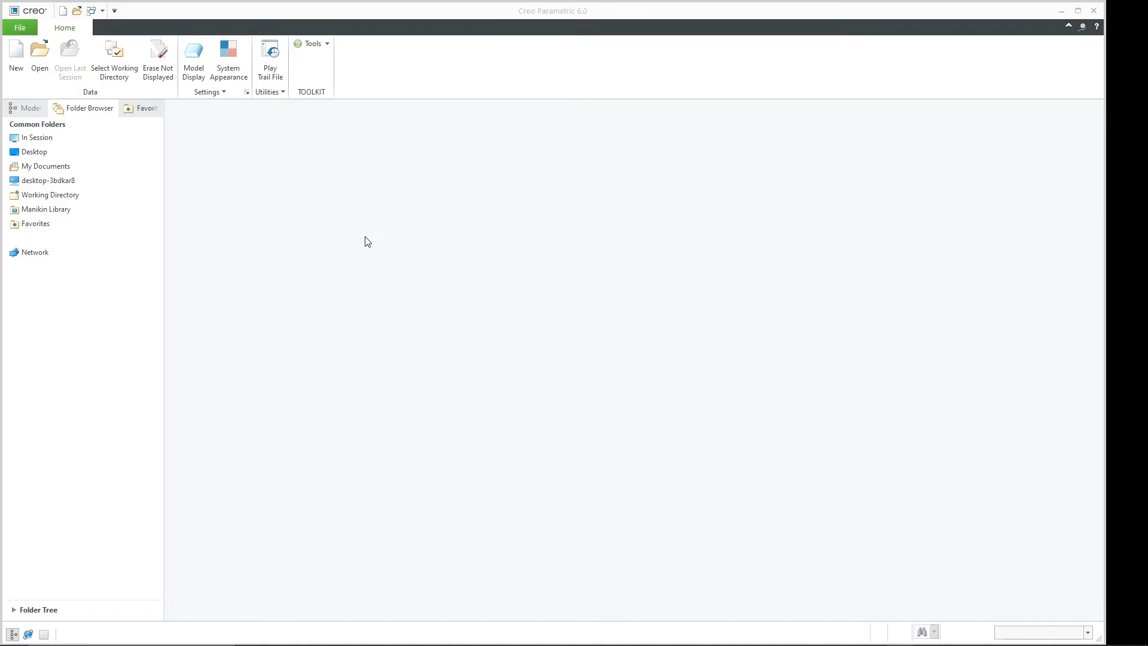
mouse_move(374, 234)
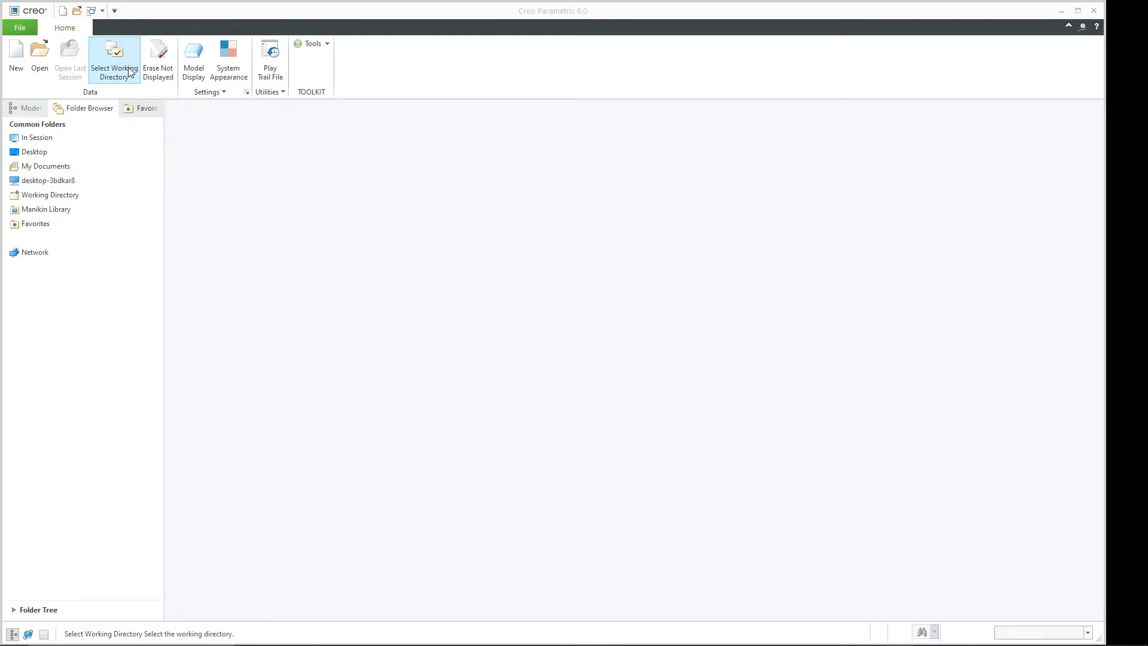
- Bring up the working directory chooser and dismiss it without changing anything
left_click(113, 58)
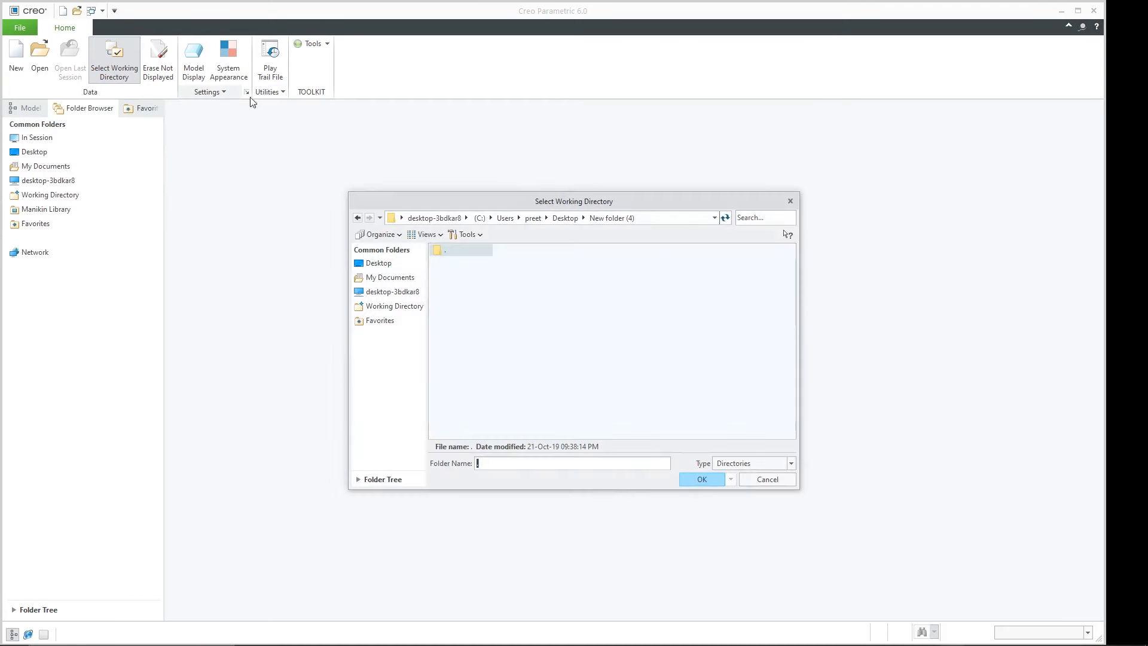
left_click(392, 292)
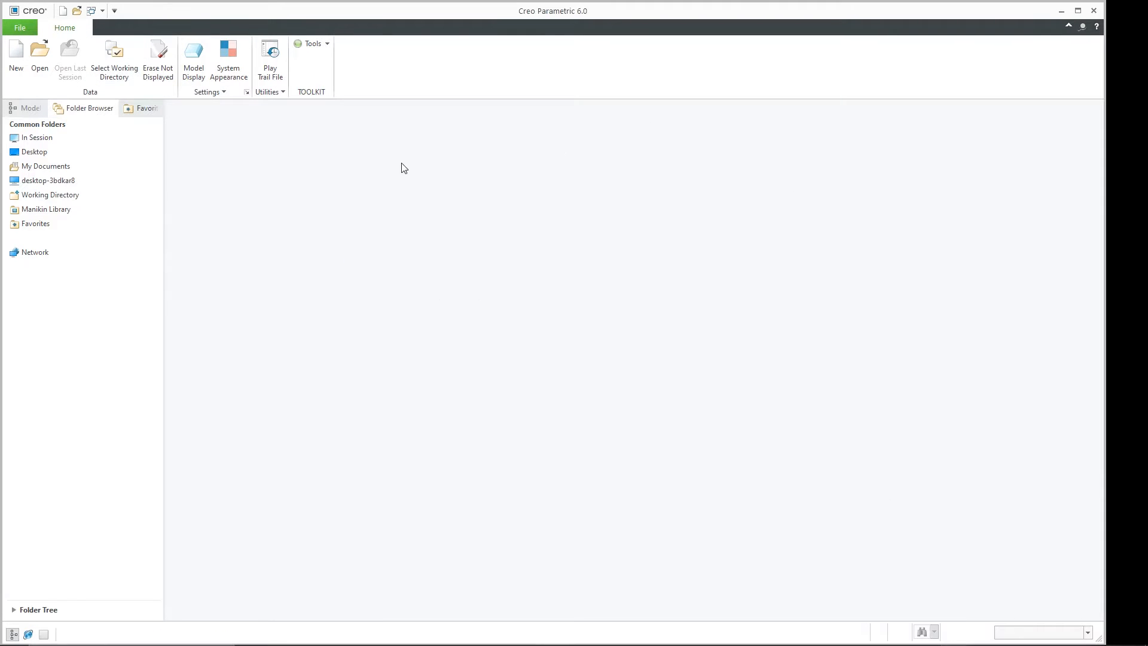
mouse_move(355, 183)
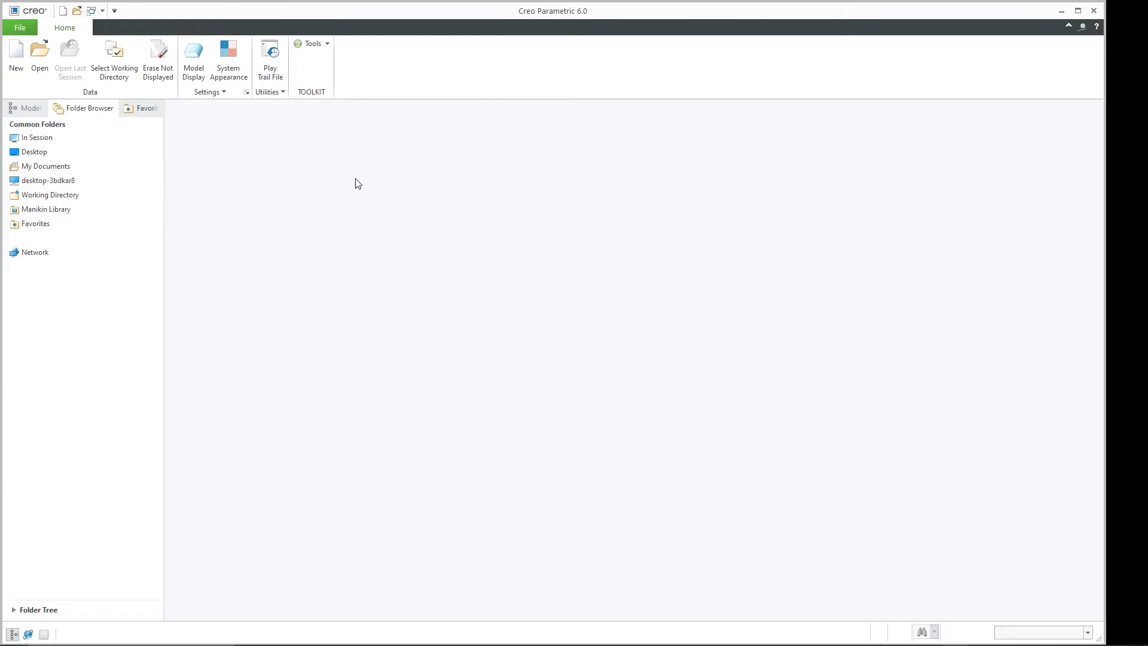
mouse_move(353, 181)
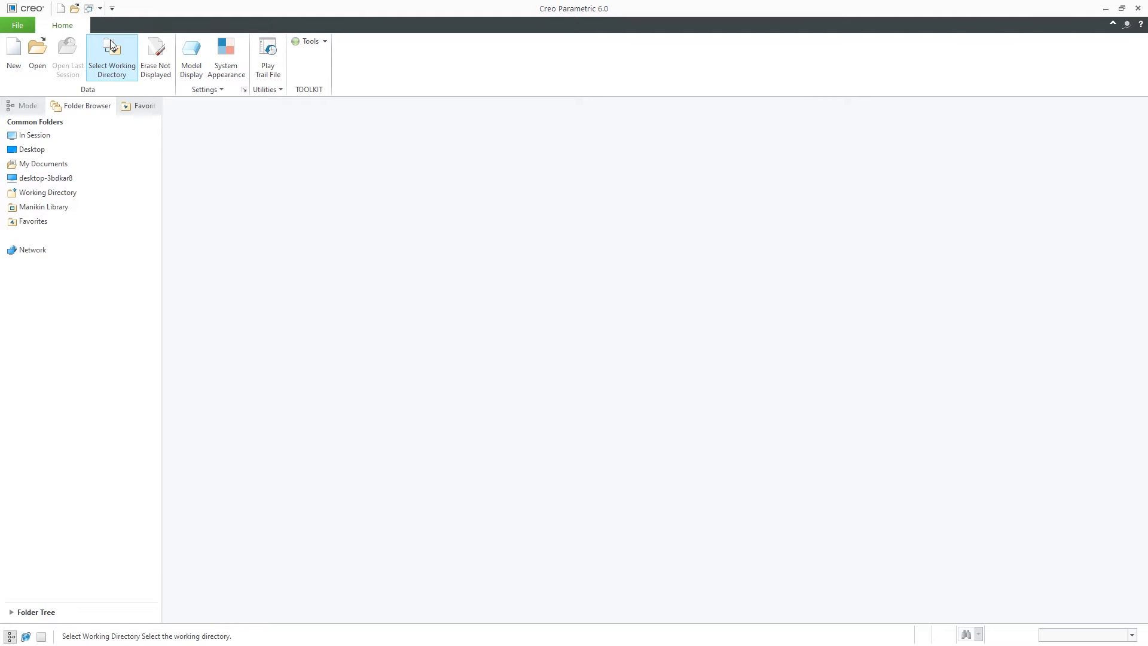
- Make the Desktop's tool folder the working directory
left_click(111, 56)
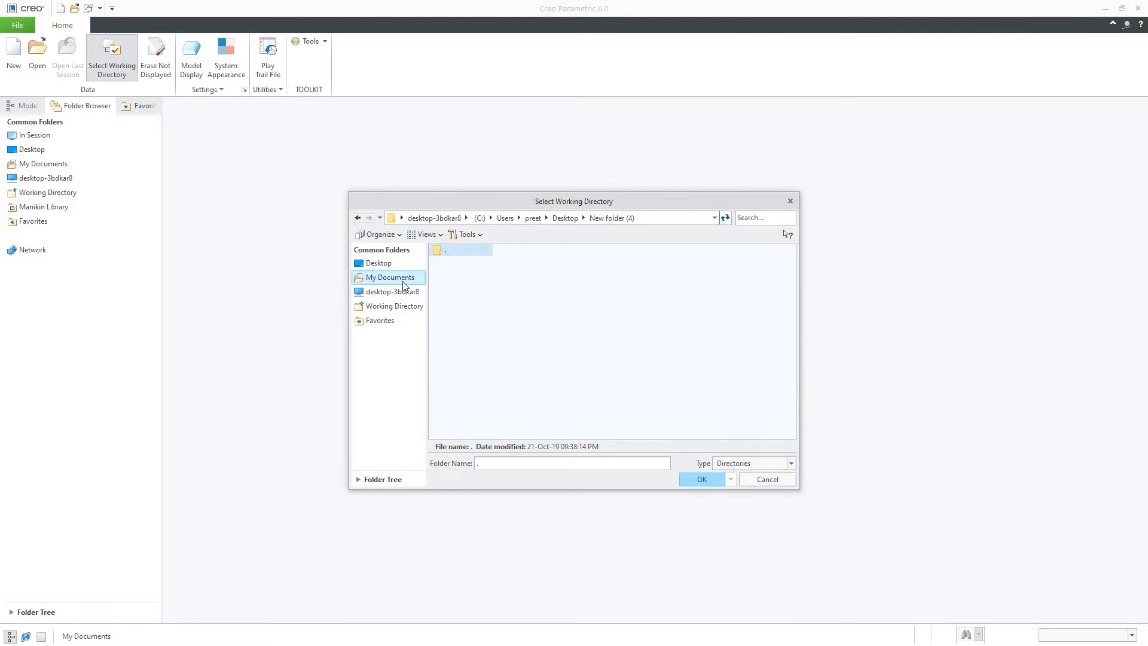
left_click(392, 291)
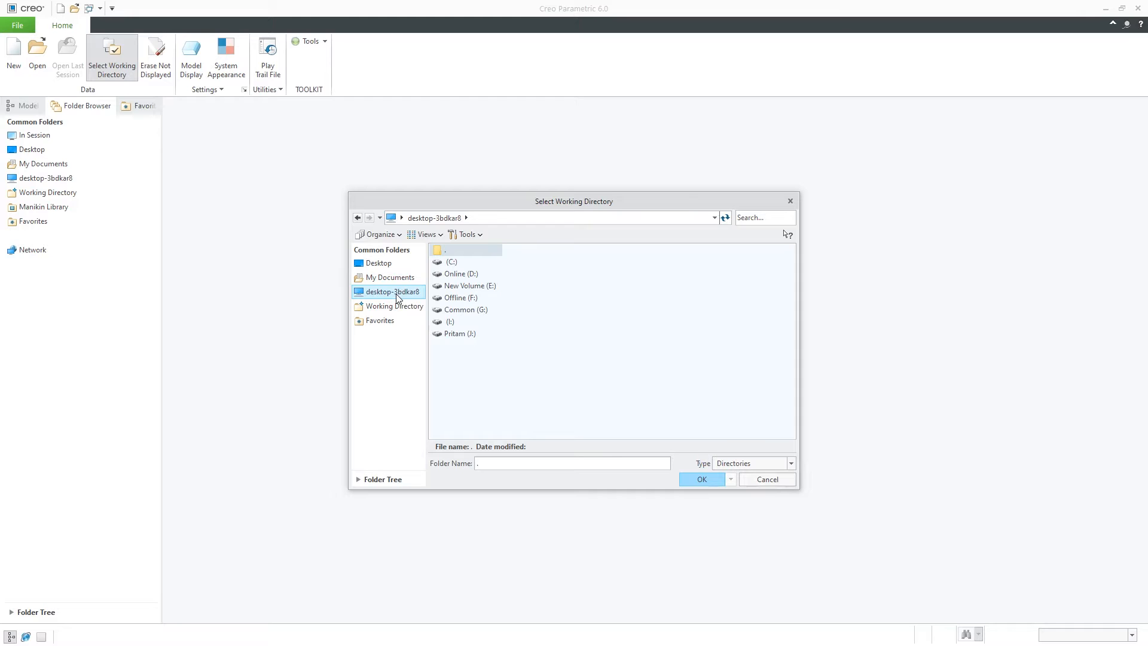
double_click(379, 263)
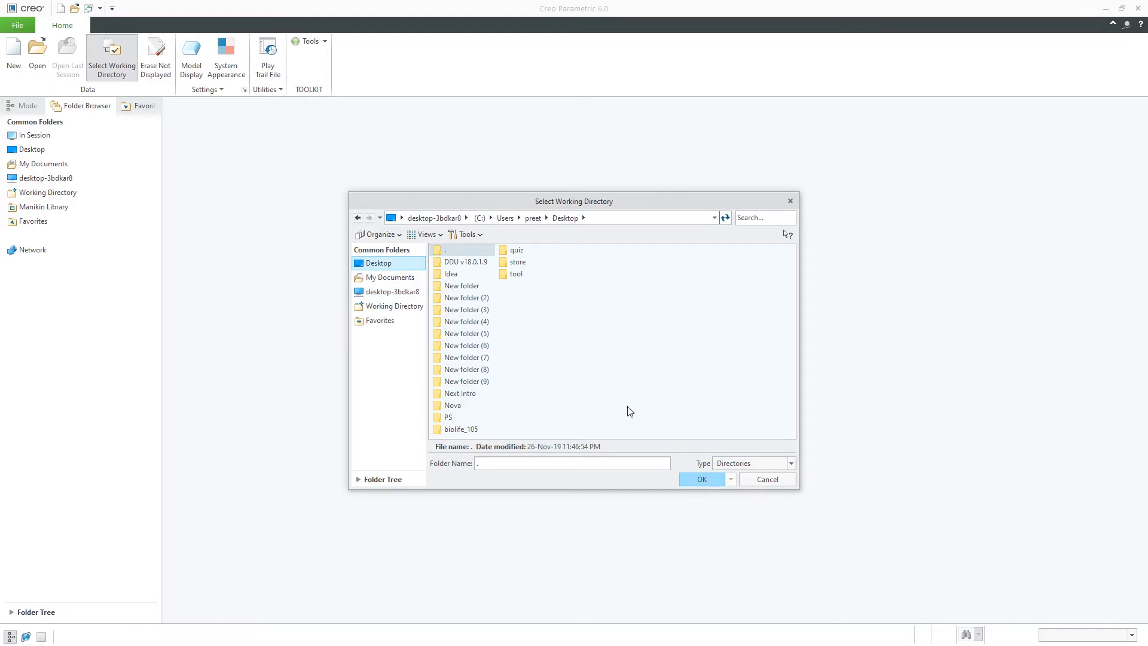
mouse_move(538, 313)
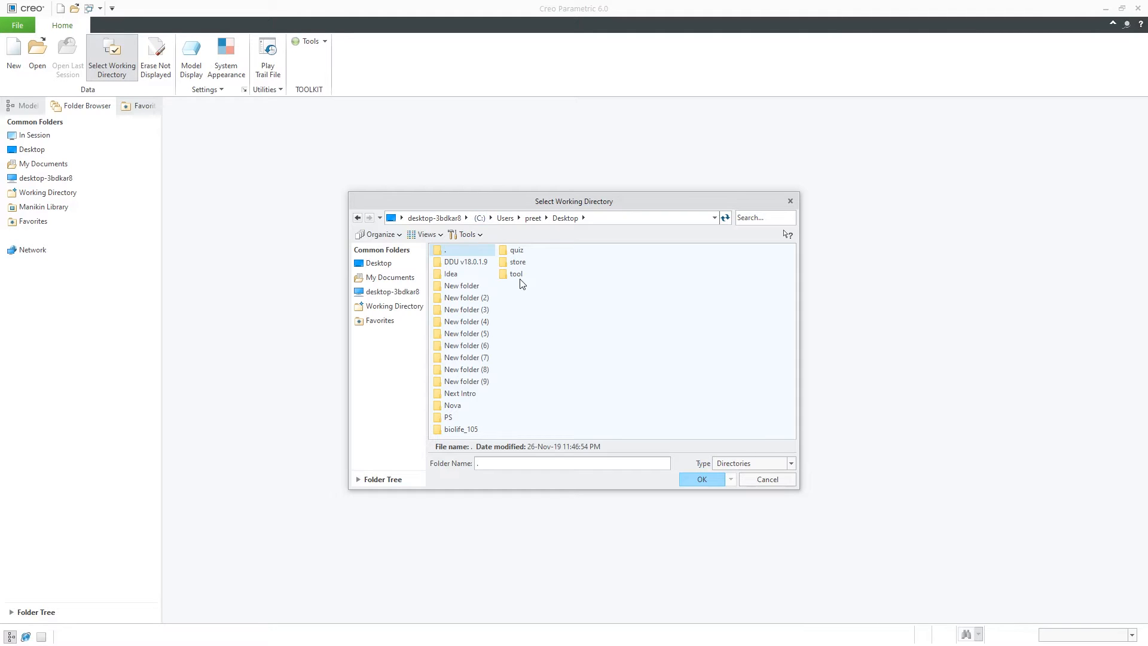
left_click(516, 273)
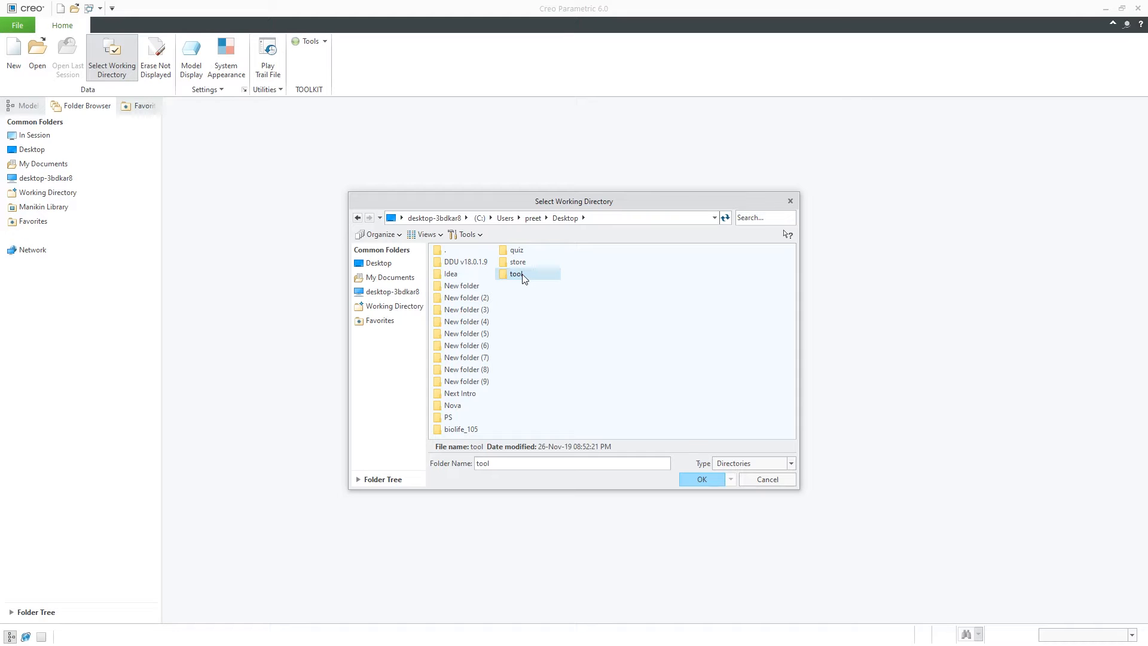
mouse_move(111, 56)
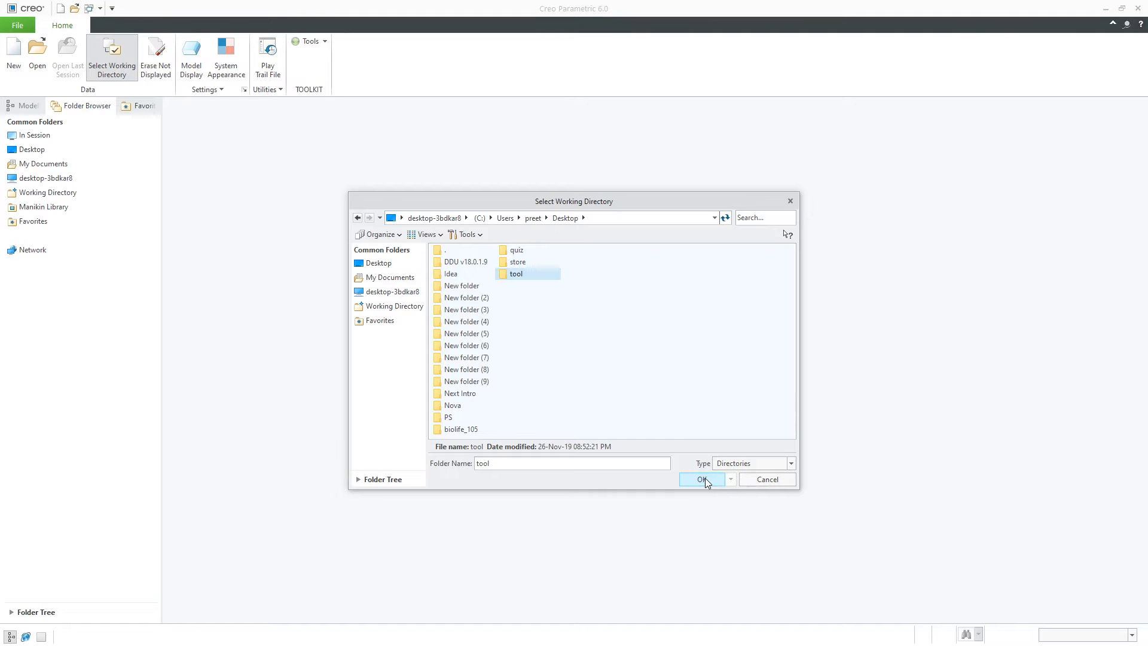
left_click(702, 479)
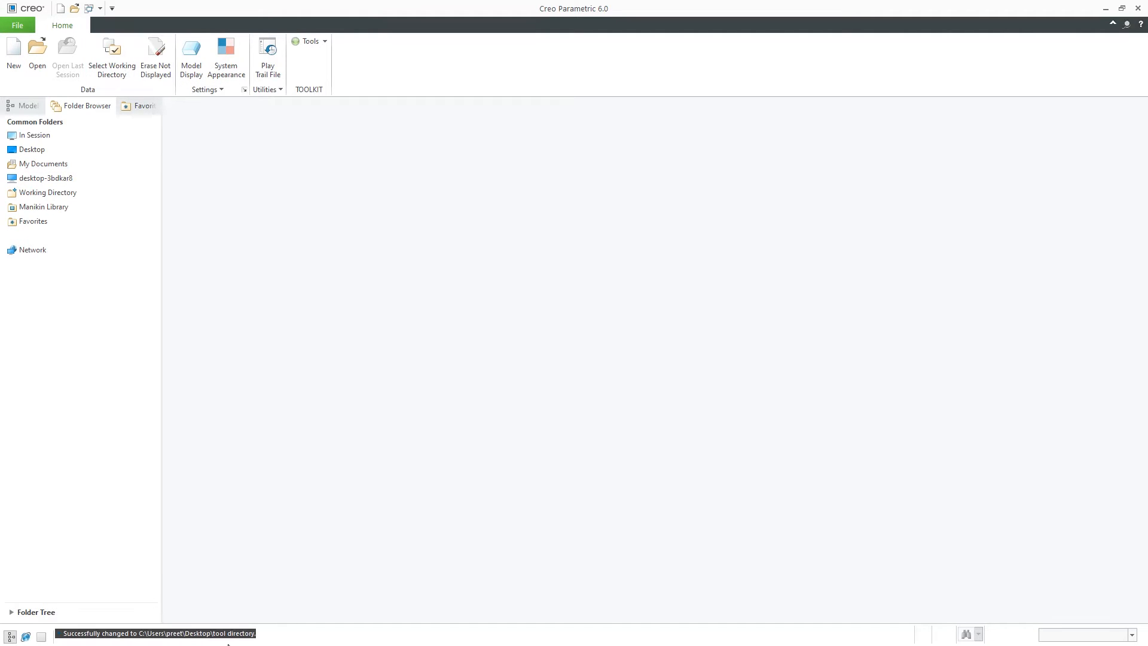
mouse_move(186, 267)
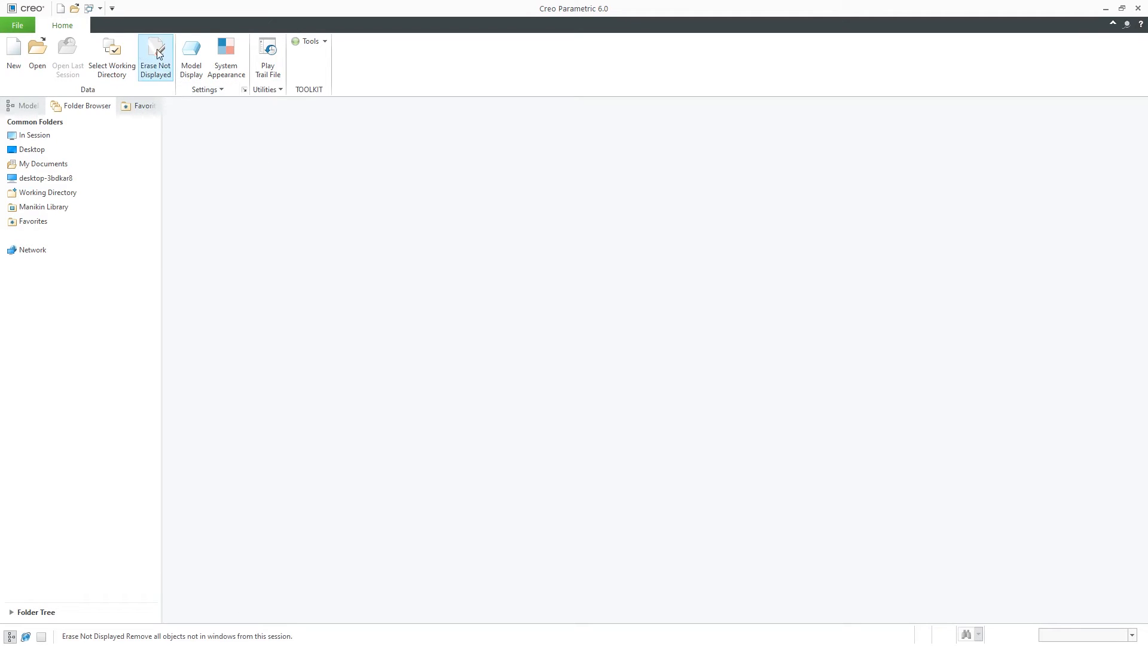
- Create solid part PRT0001 with a rectangular extruded block, accepting the density prompt
left_click(14, 55)
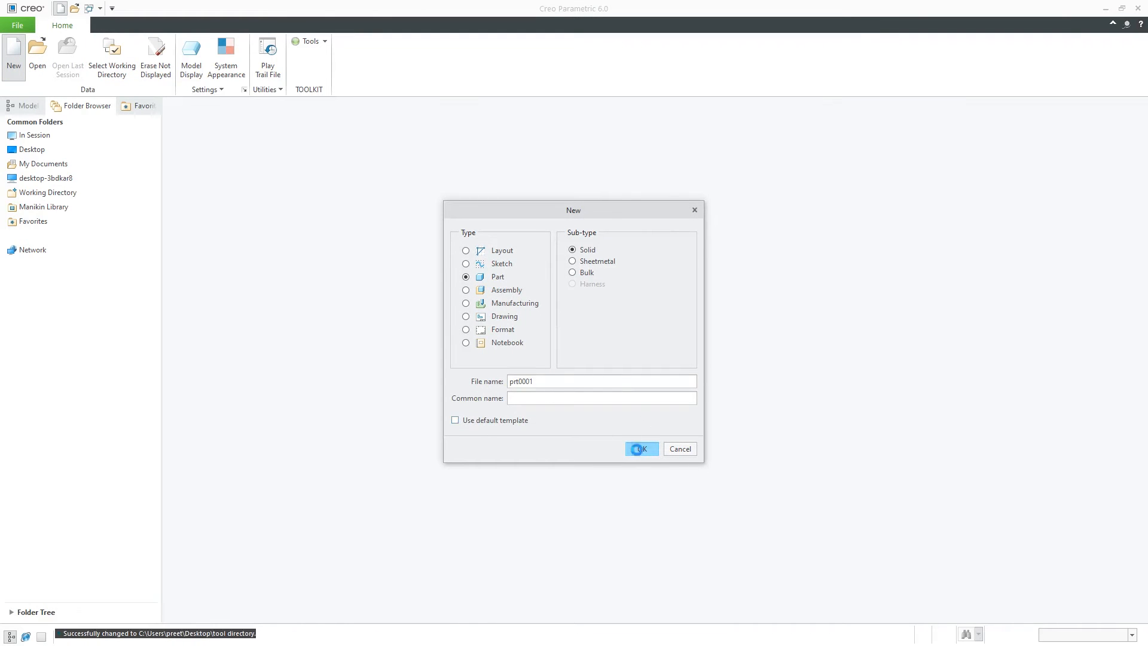
left_click(640, 448)
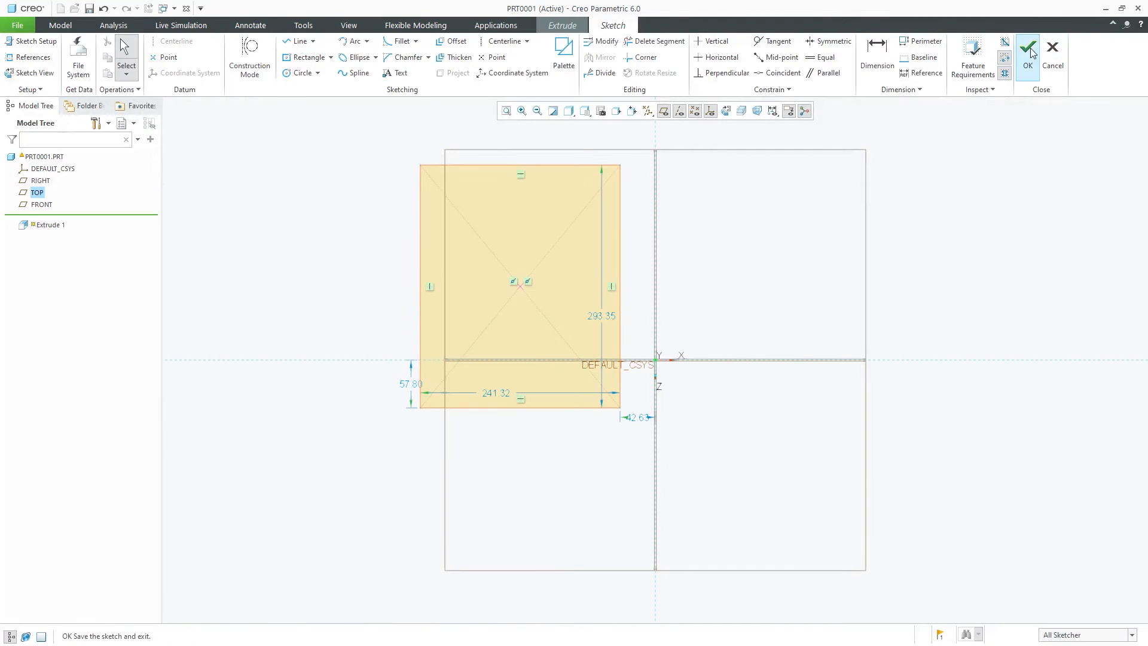
left_click(1025, 47)
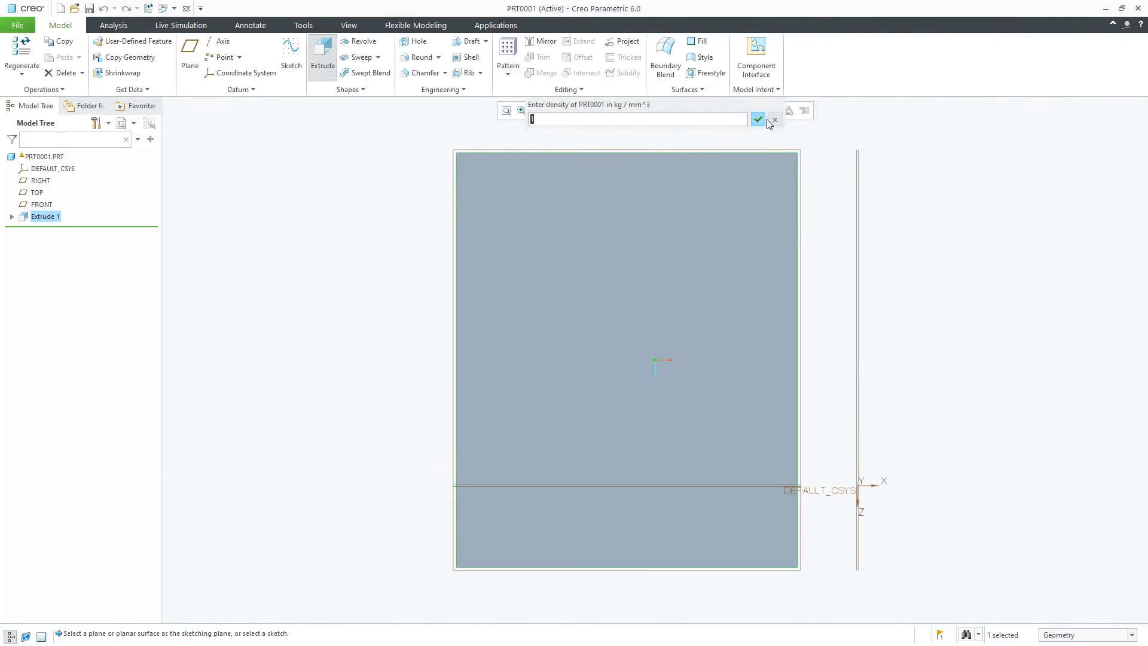
left_click(88, 8)
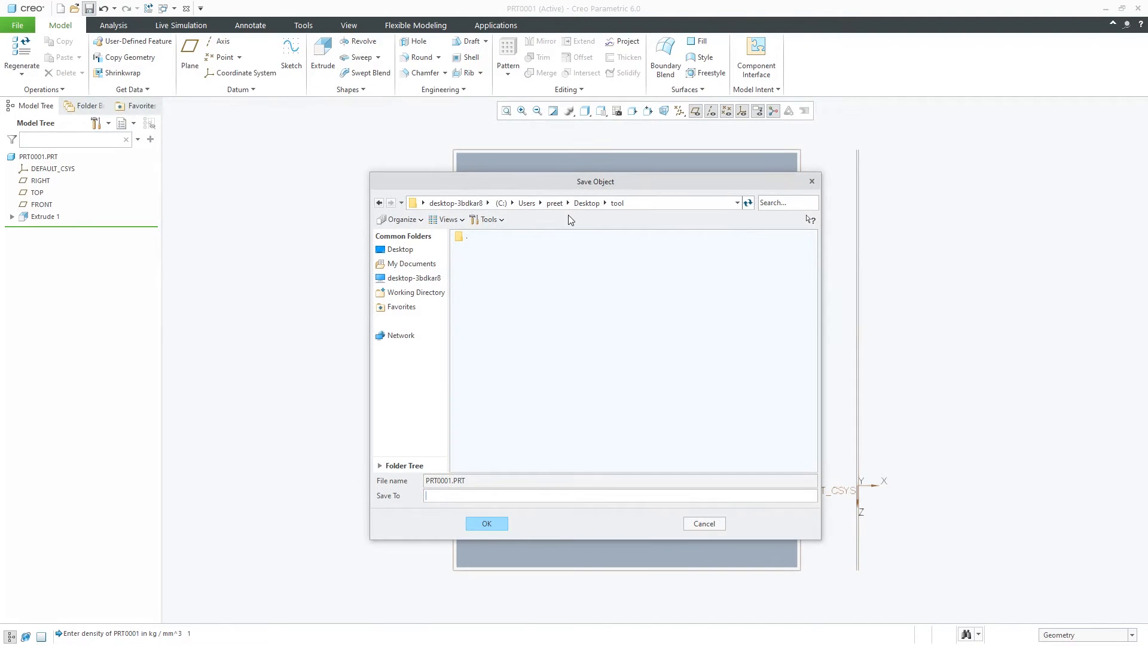
mouse_move(586, 216)
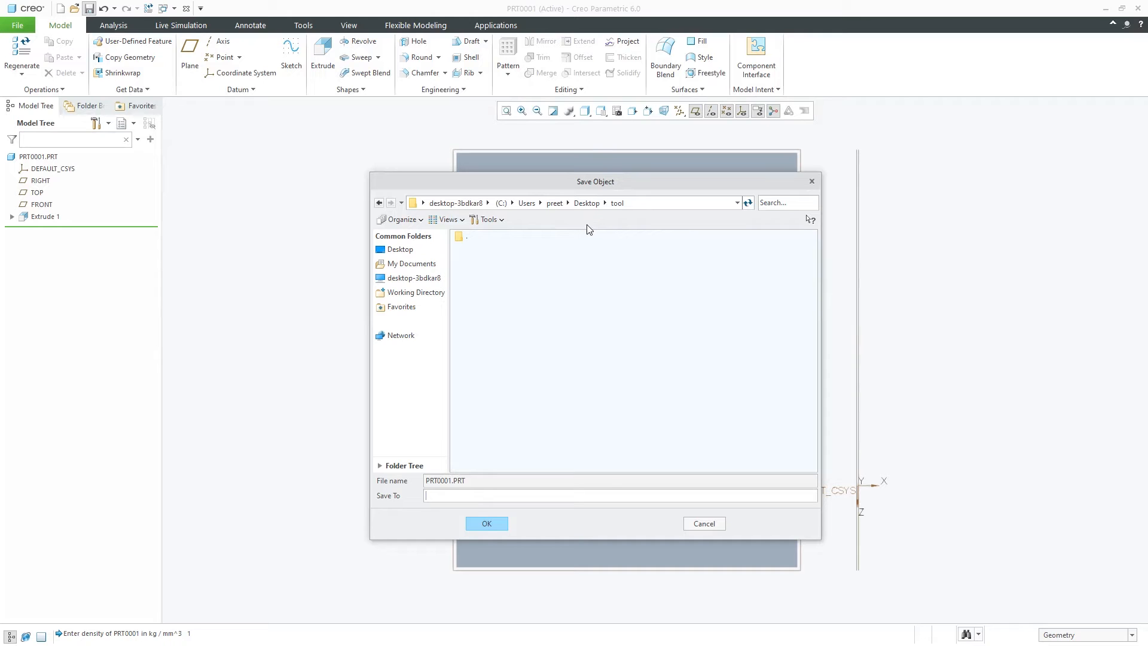
mouse_move(644, 223)
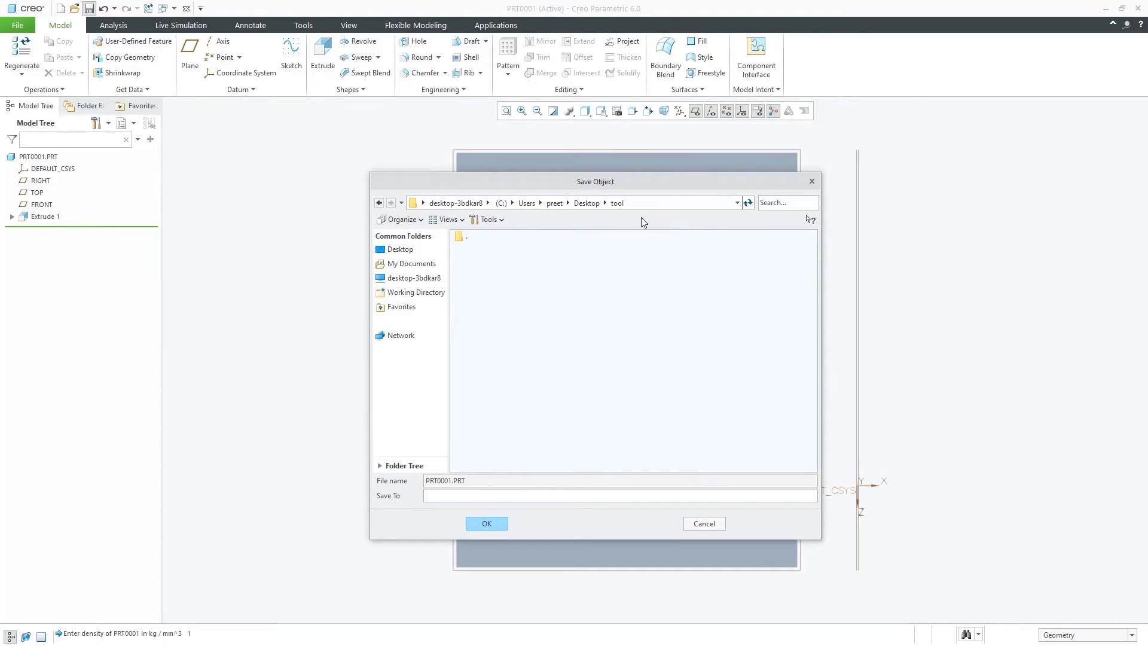
mouse_move(577, 360)
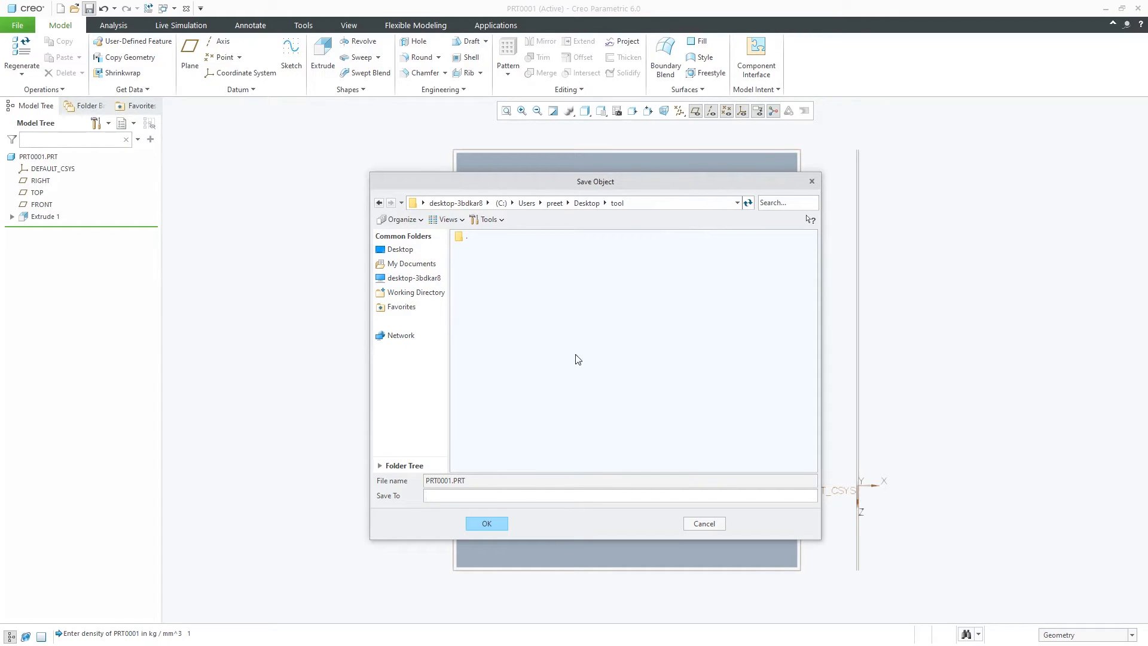
- Save PRT0001 into the tool folder via the Save Object dialog
left_click(618, 495)
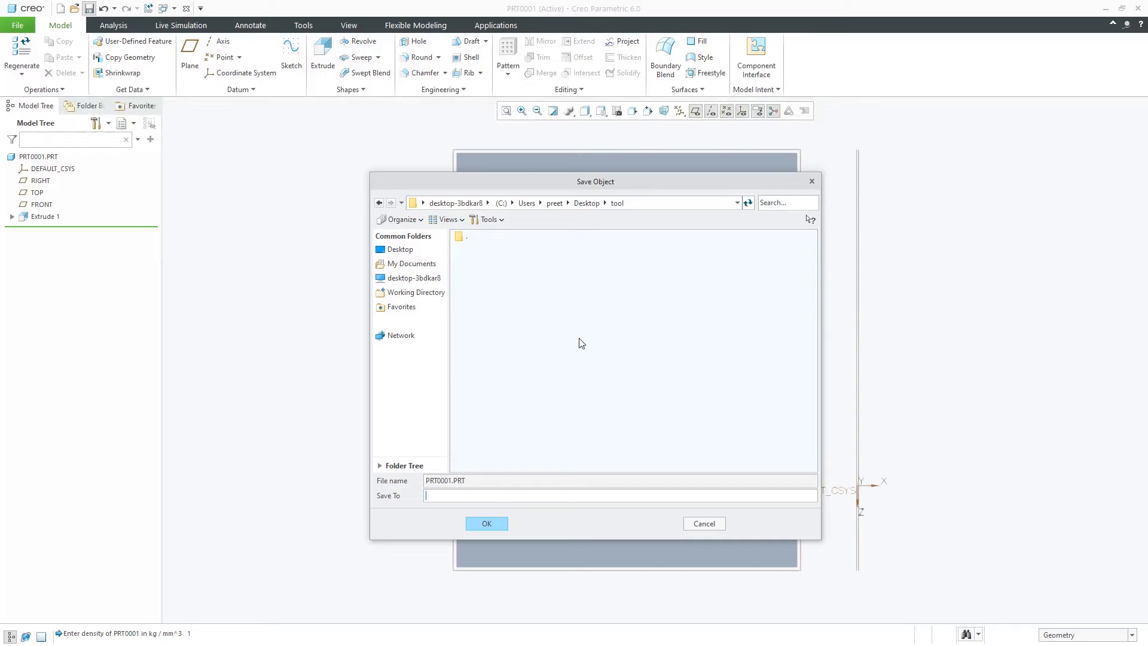
left_click(487, 522)
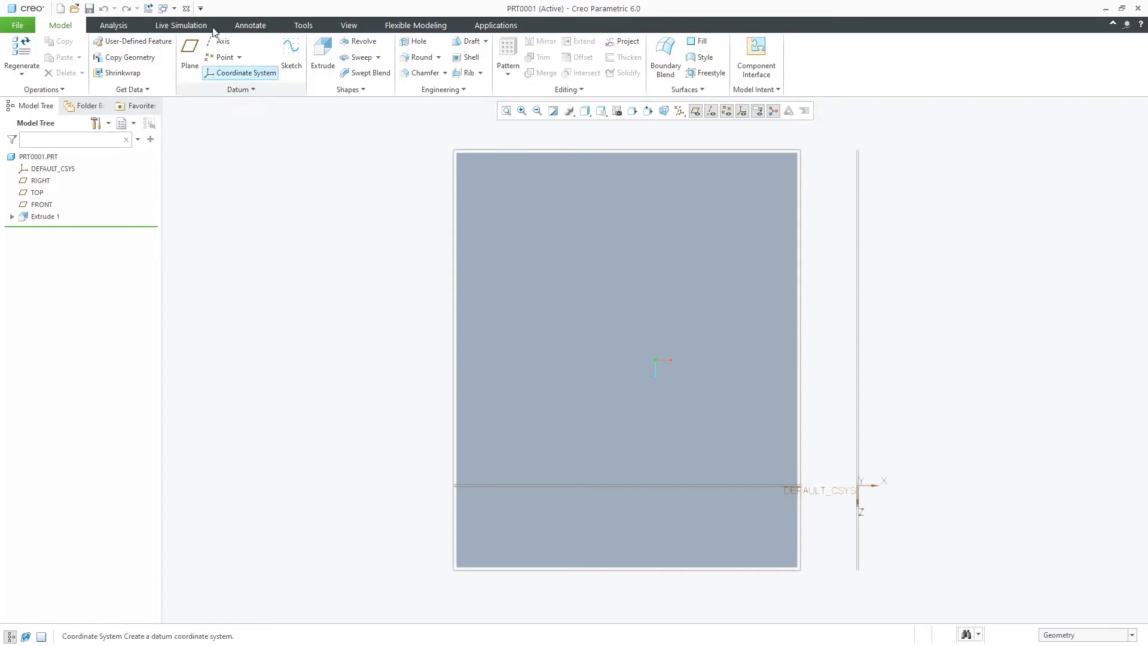
- Extrude the sketched circle into a cylindrical boss of depth 56.95 on the block
left_click(321, 55)
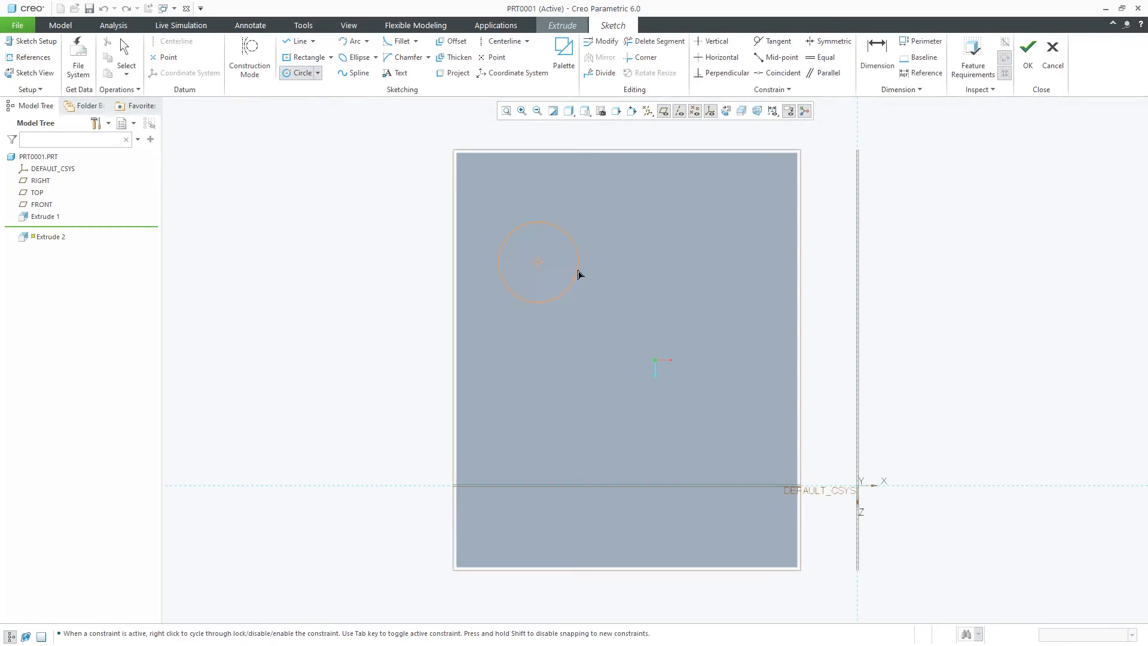
left_click(1026, 47)
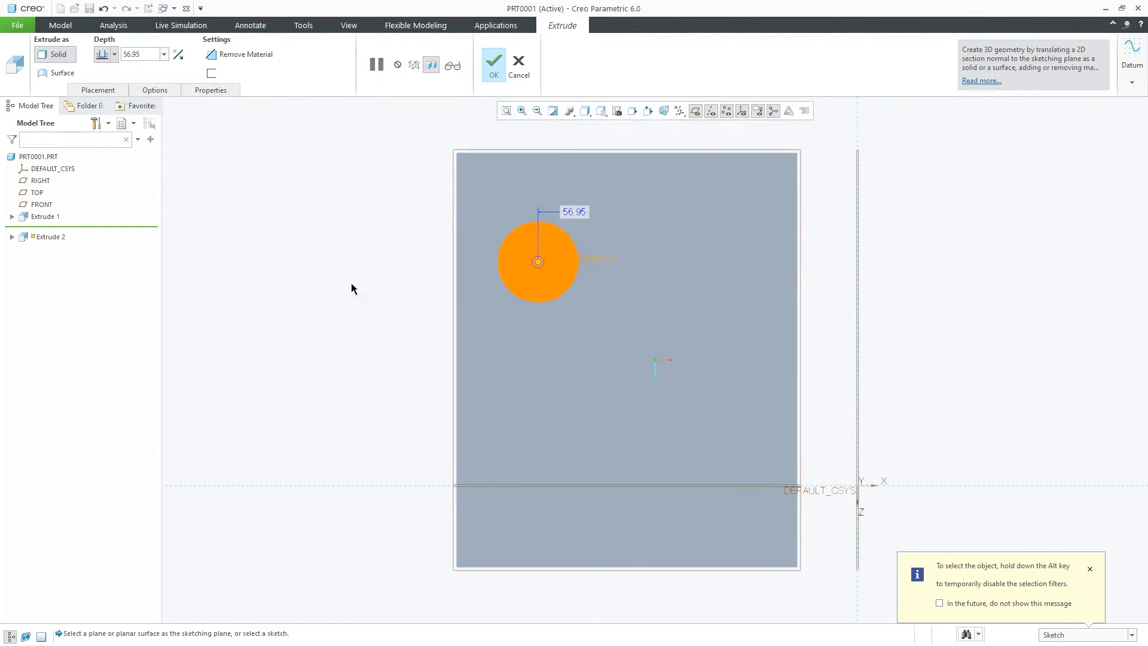
left_click(492, 60)
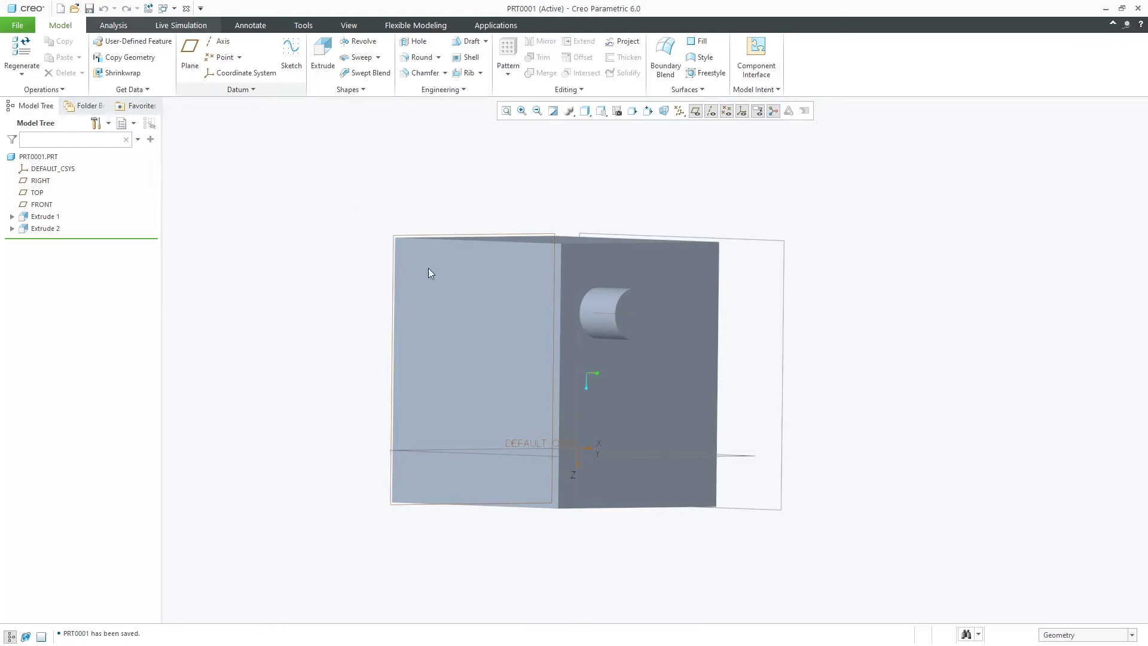
mouse_move(216, 565)
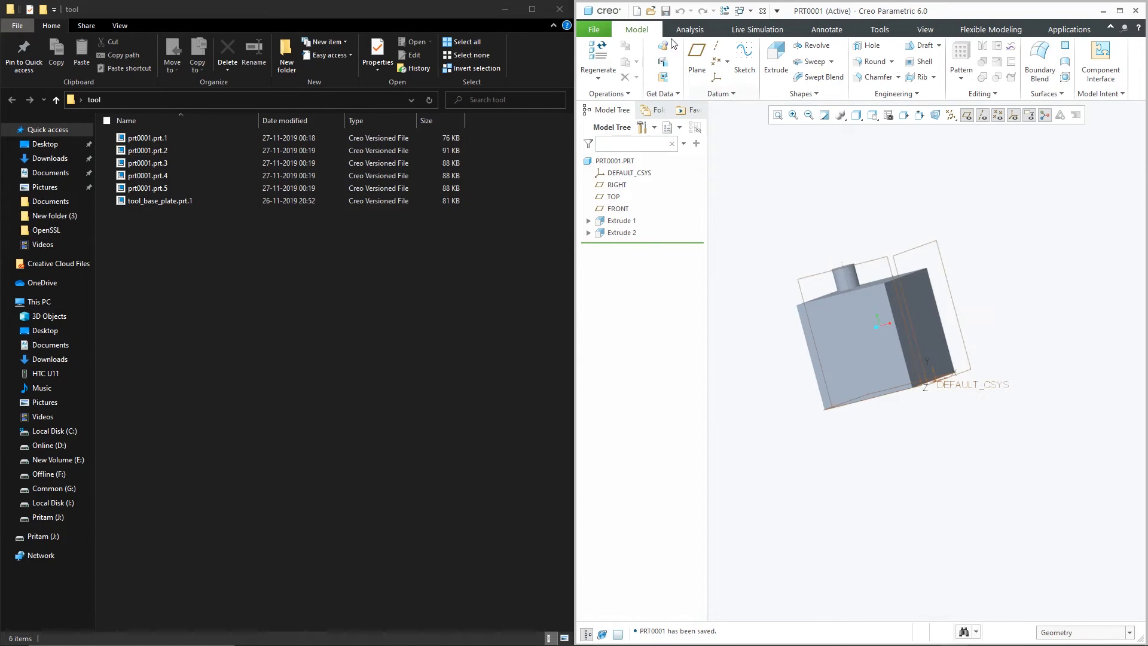
- View the tool folder in File Explorer showing the new prt0001.prt.6 version file
left_click(593, 29)
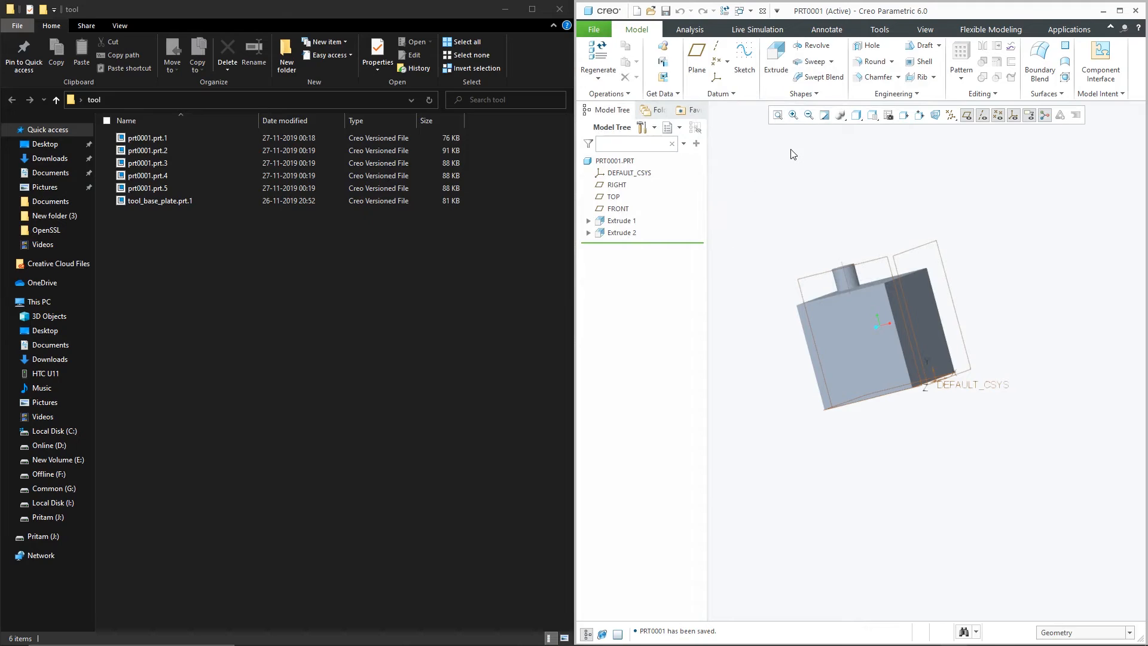
left_click(147, 137)
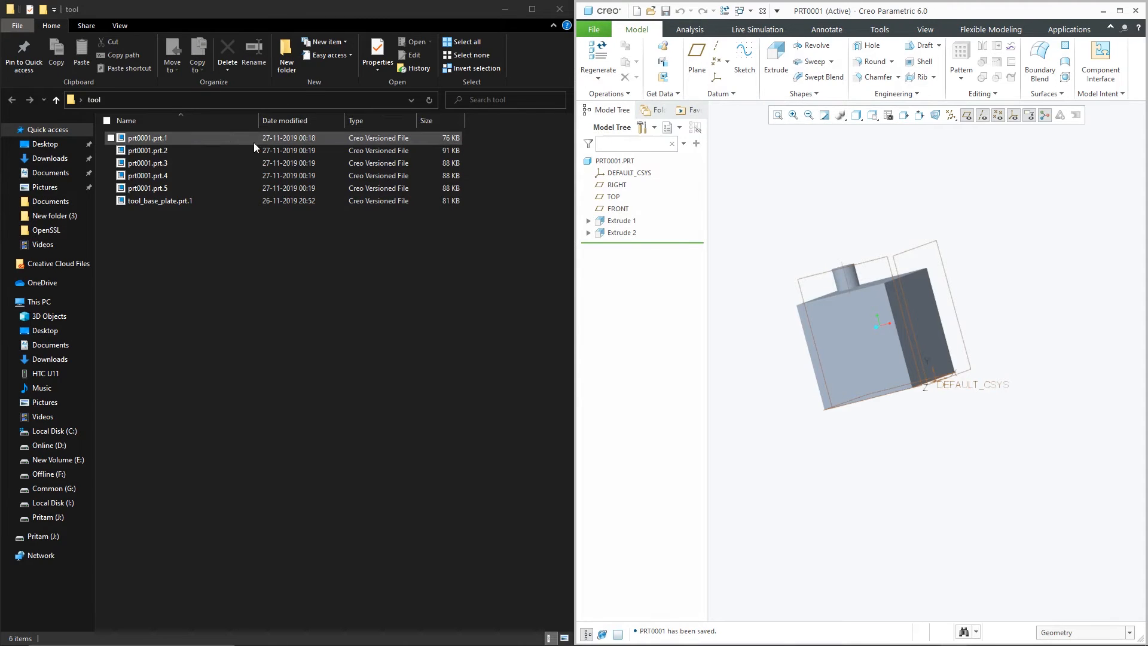
left_click(146, 174)
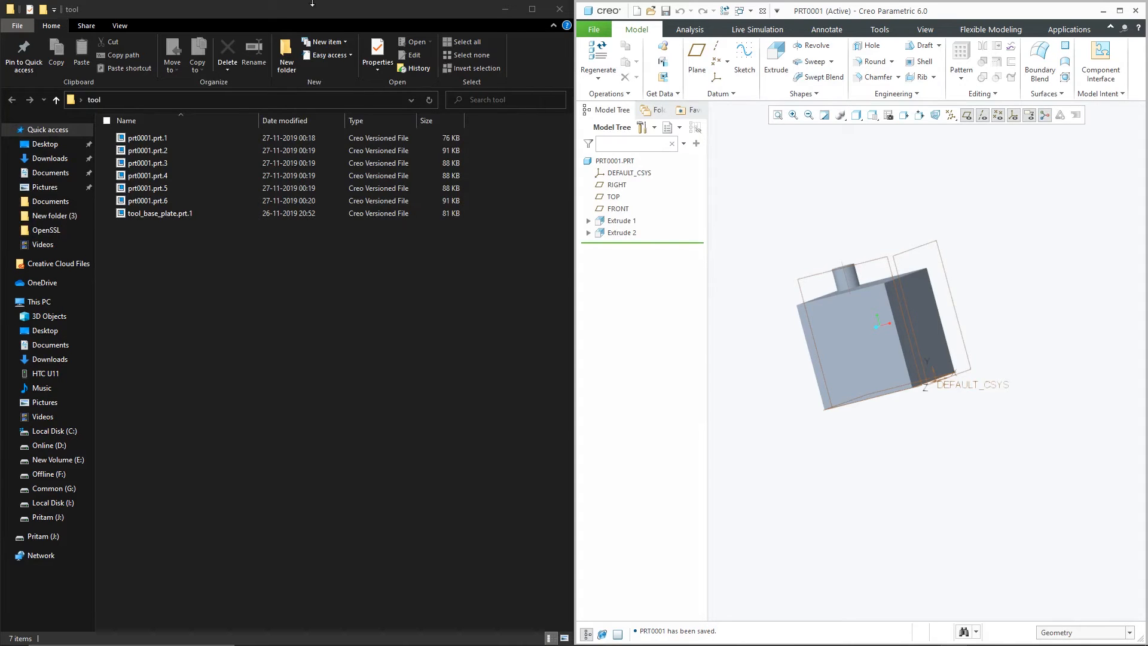
- Request Delete Old Versions for prt0001 from File > Manage File
left_click(593, 29)
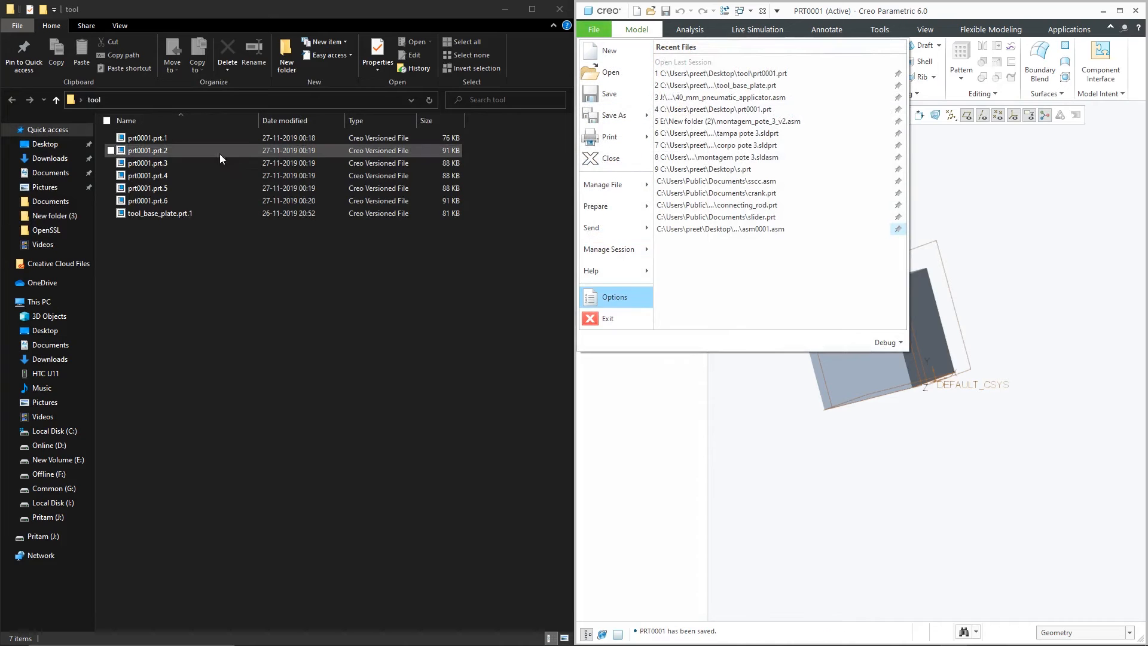
left_click(146, 174)
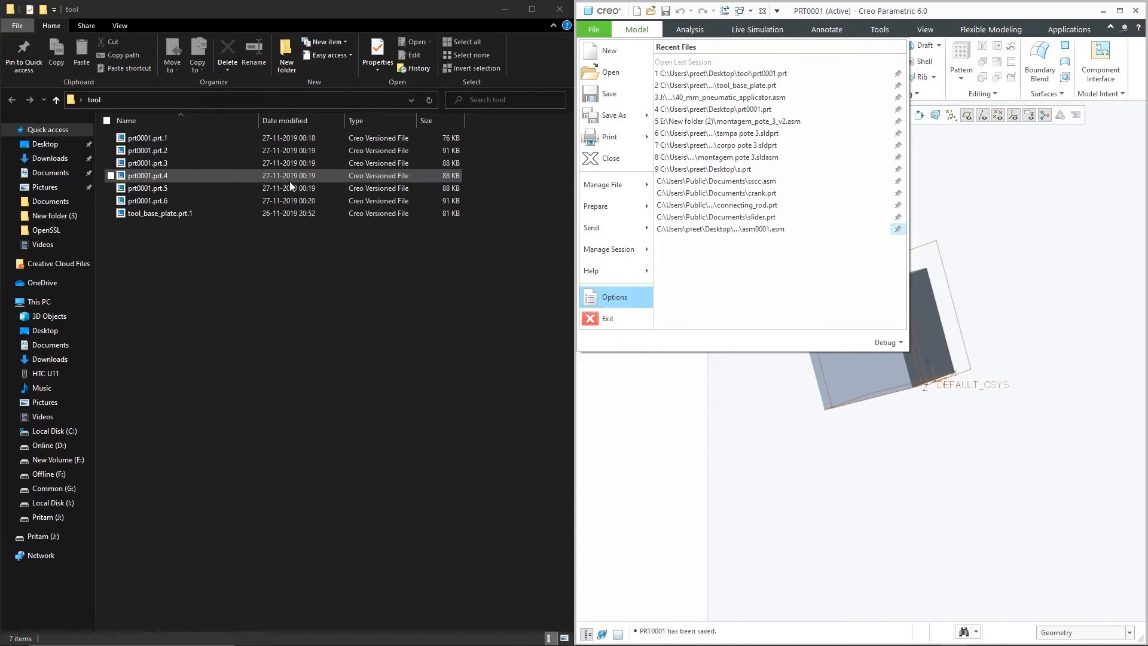
left_click(146, 188)
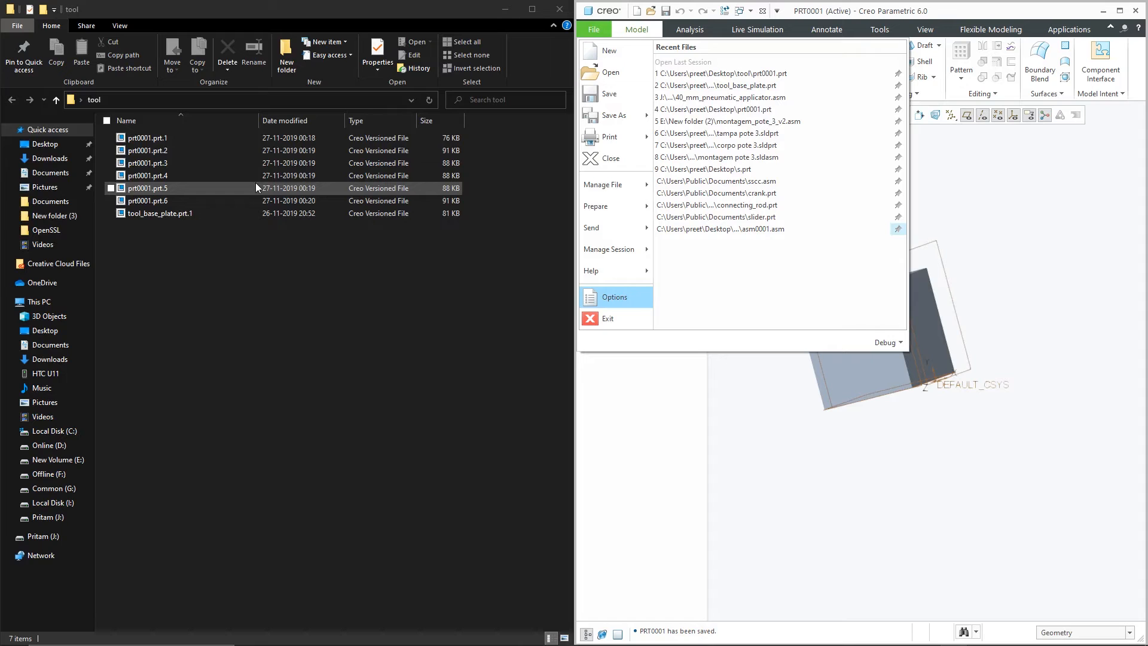
mouse_move(614, 115)
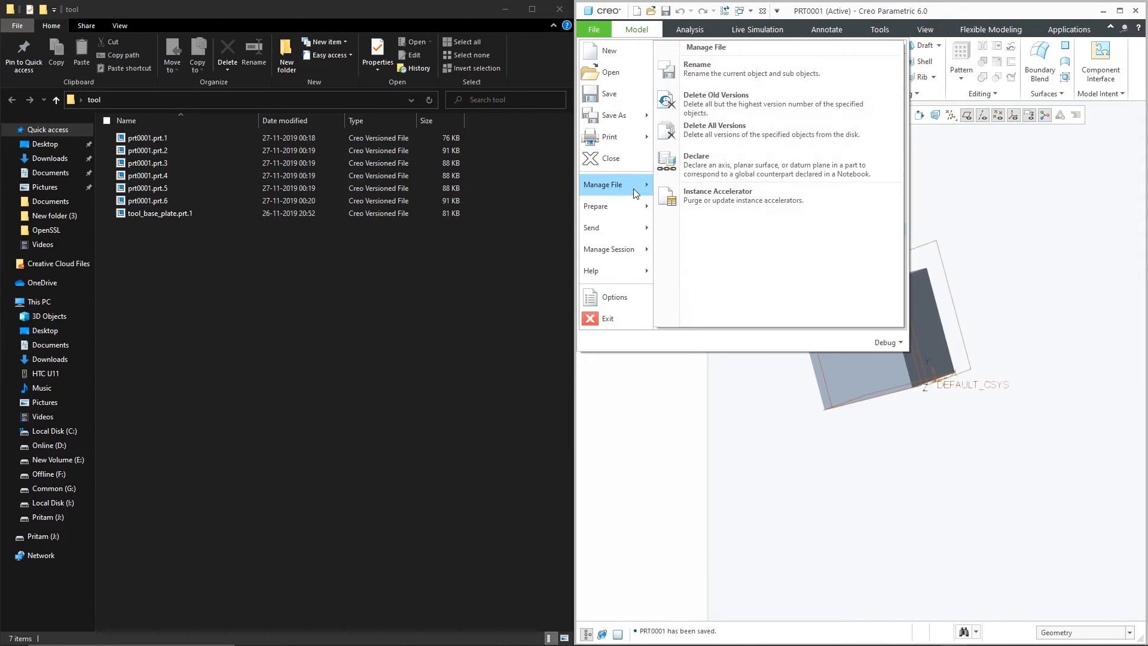
left_click(715, 94)
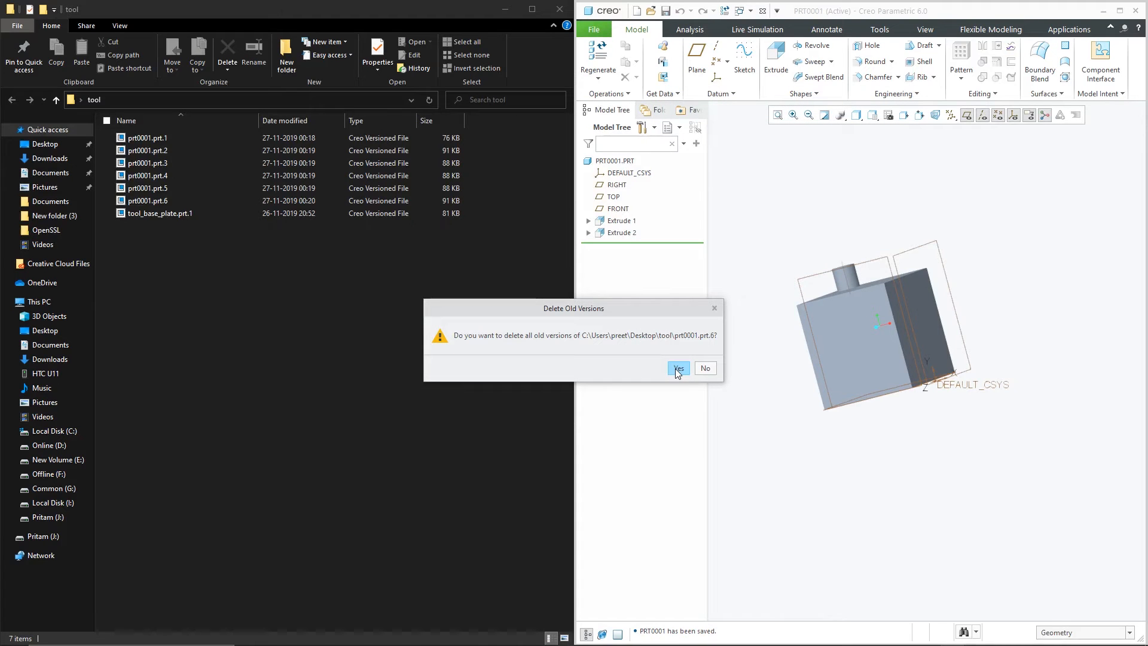
- Confirm deleting old versions and refresh the tool folder, leaving prt0001.prt.6 and tool_base_plate.prt.1
left_click(677, 368)
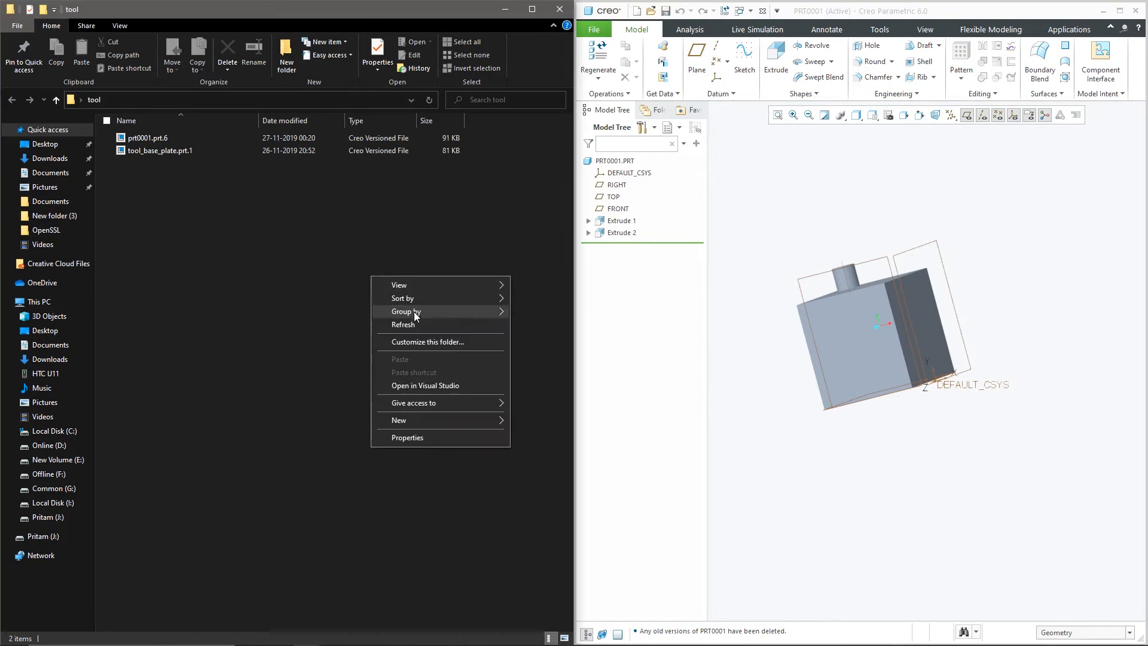
left_click(172, 164)
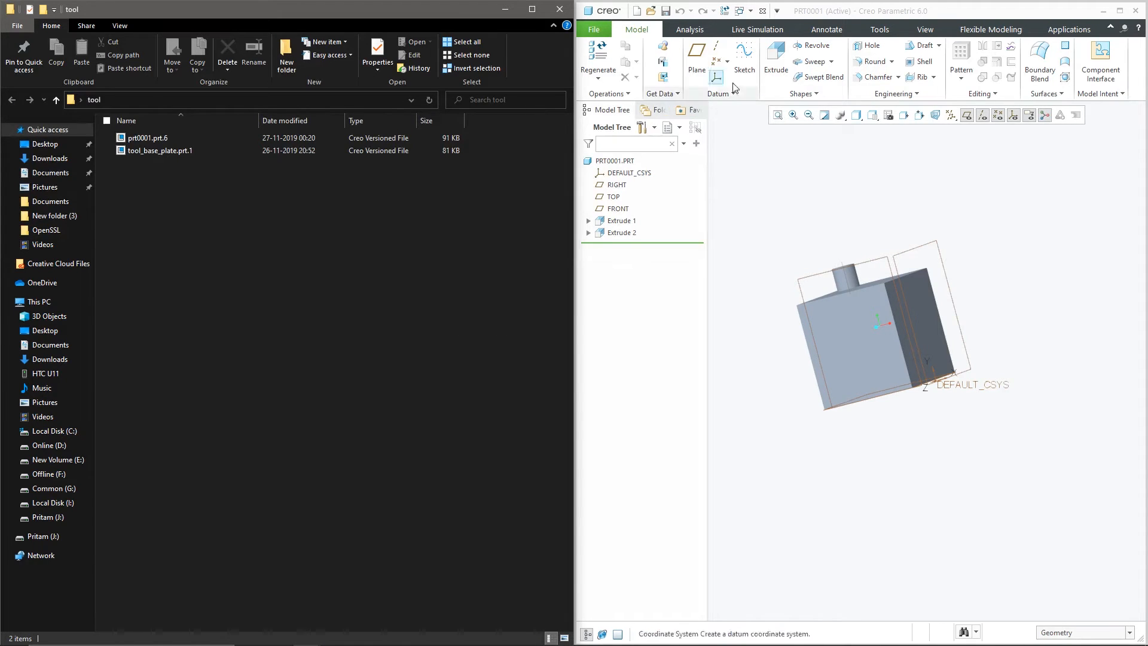
left_click(924, 29)
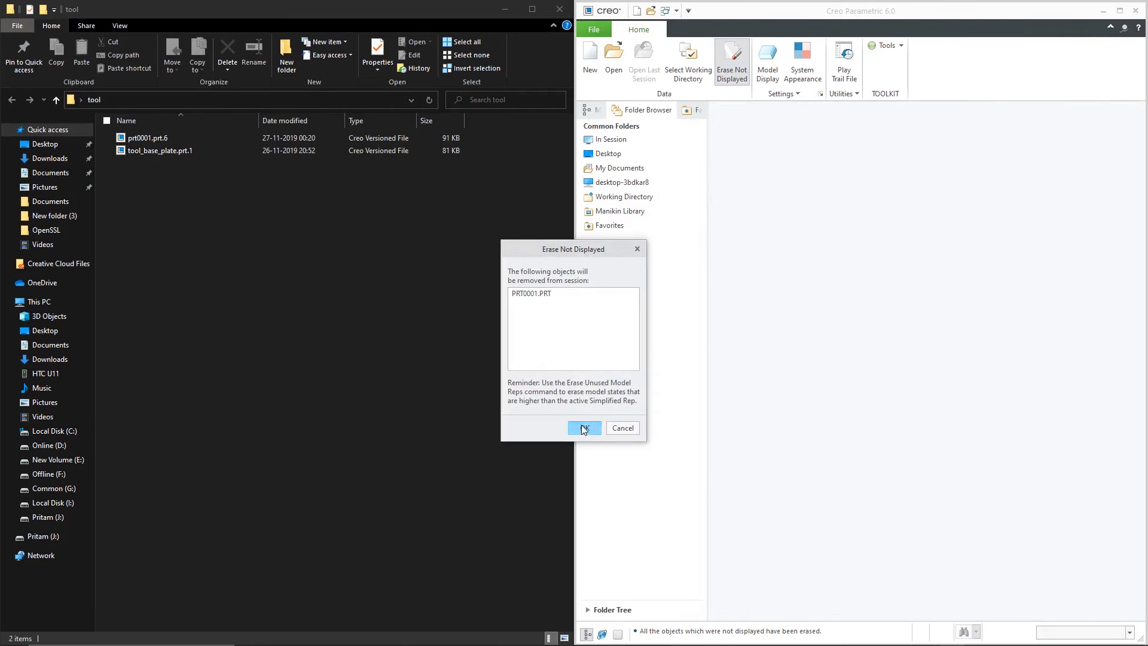
- Erase PRT0001 from session, cancel a new part, then exit Creo
left_click(584, 428)
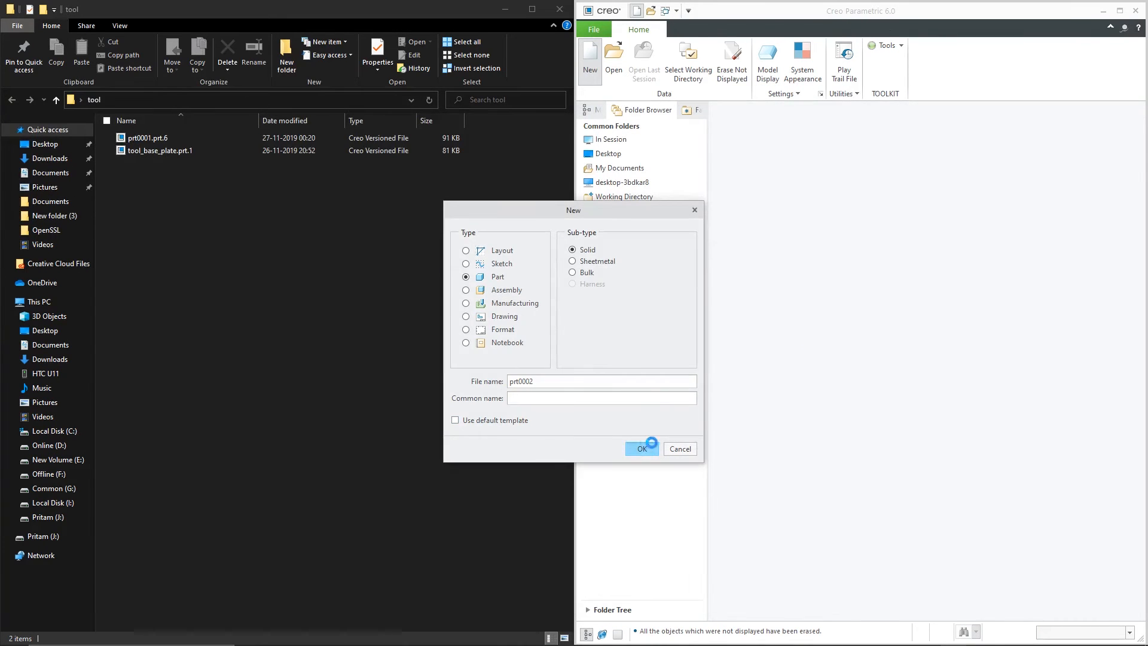
left_click(637, 448)
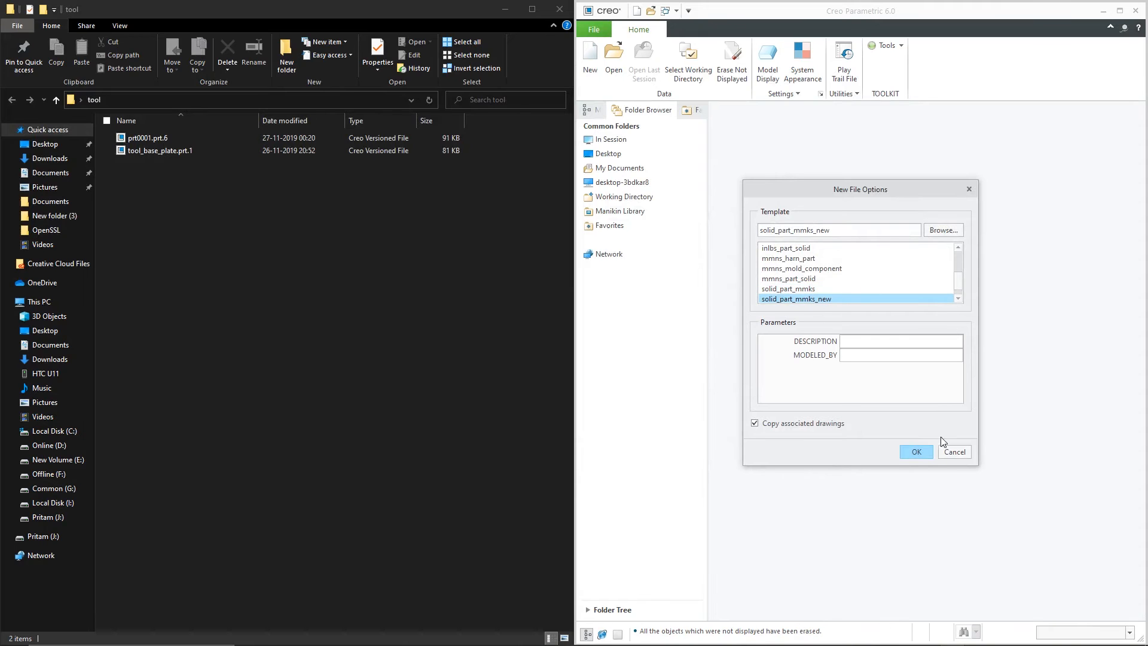
left_click(914, 452)
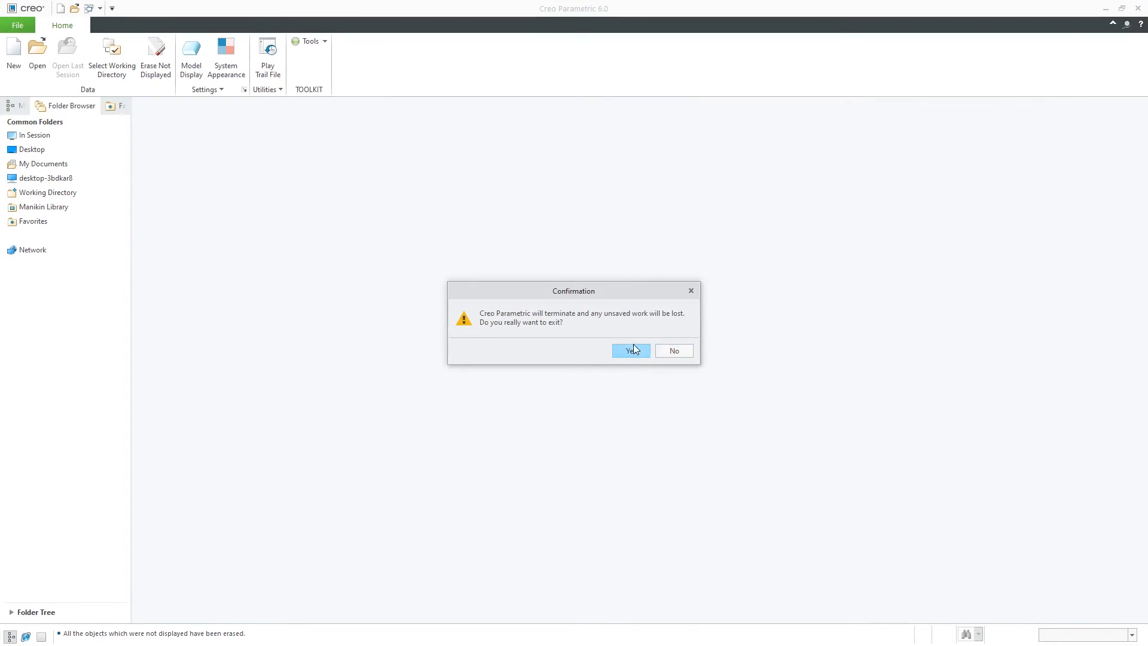
left_click(628, 351)
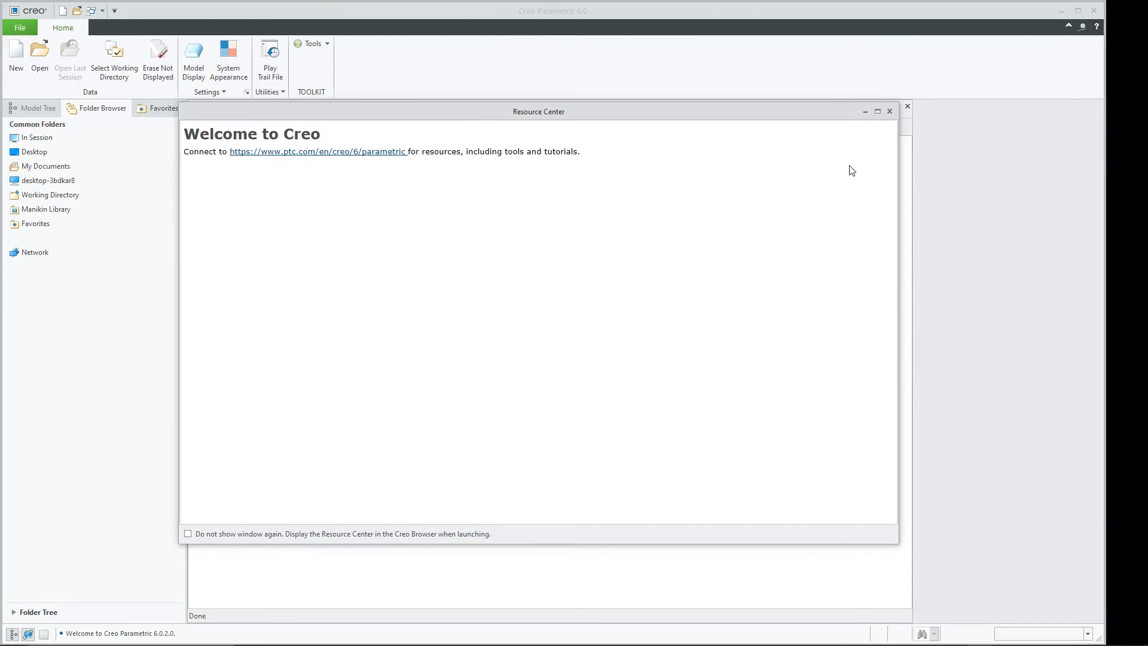
- Create a new solid part JK from a part template with default datums
left_click(889, 110)
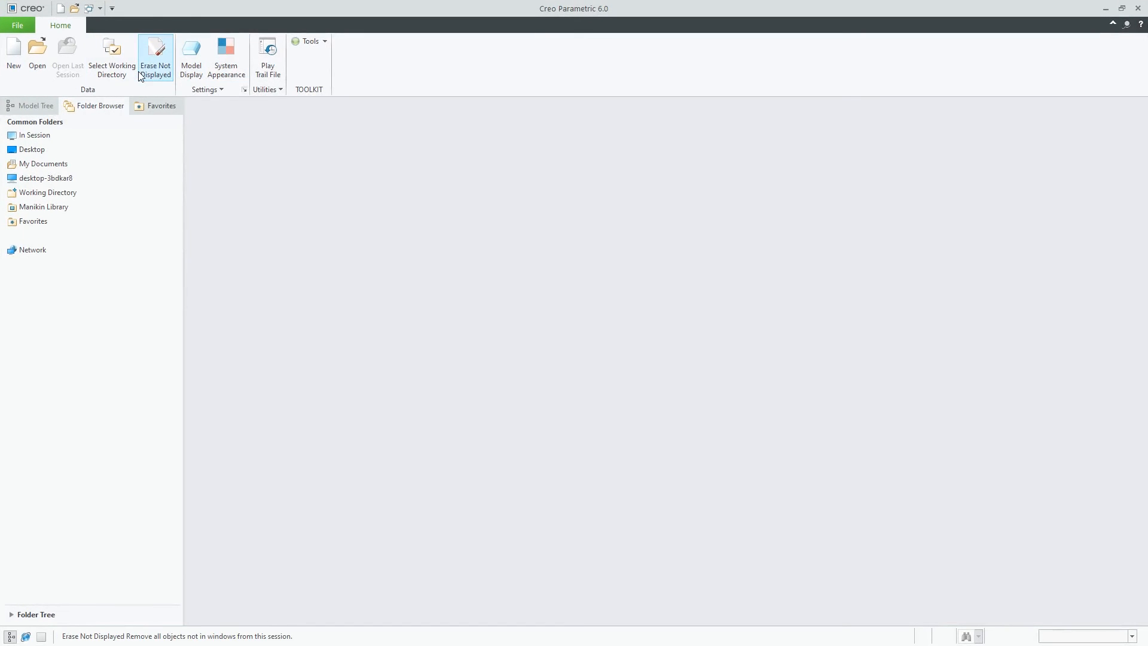
left_click(16, 25)
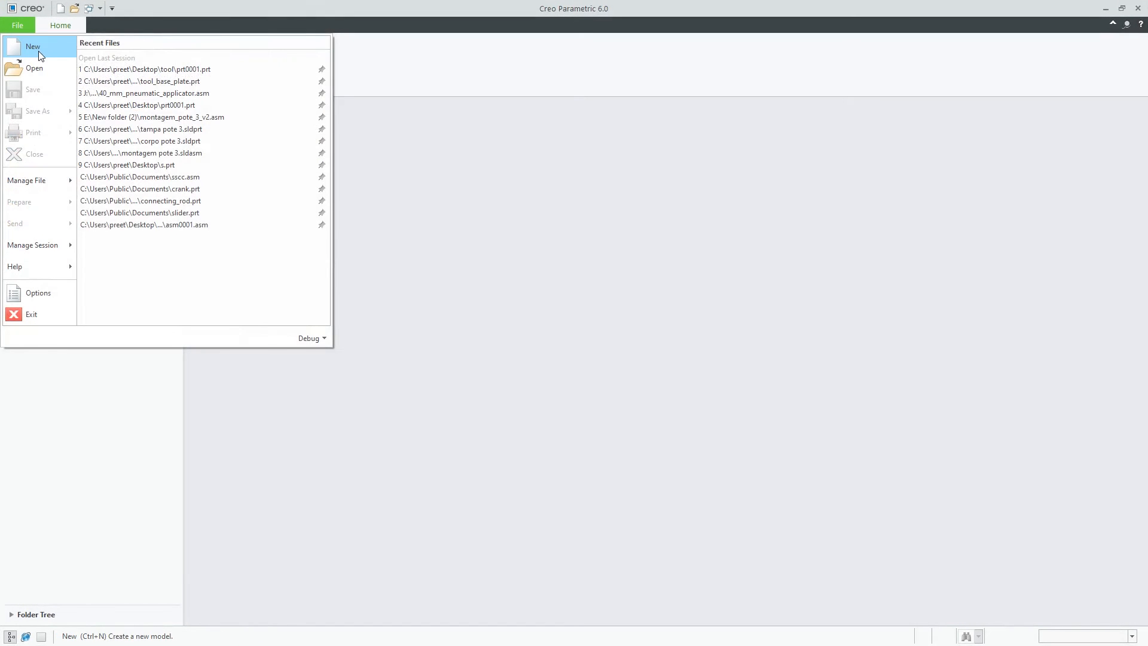
left_click(32, 46)
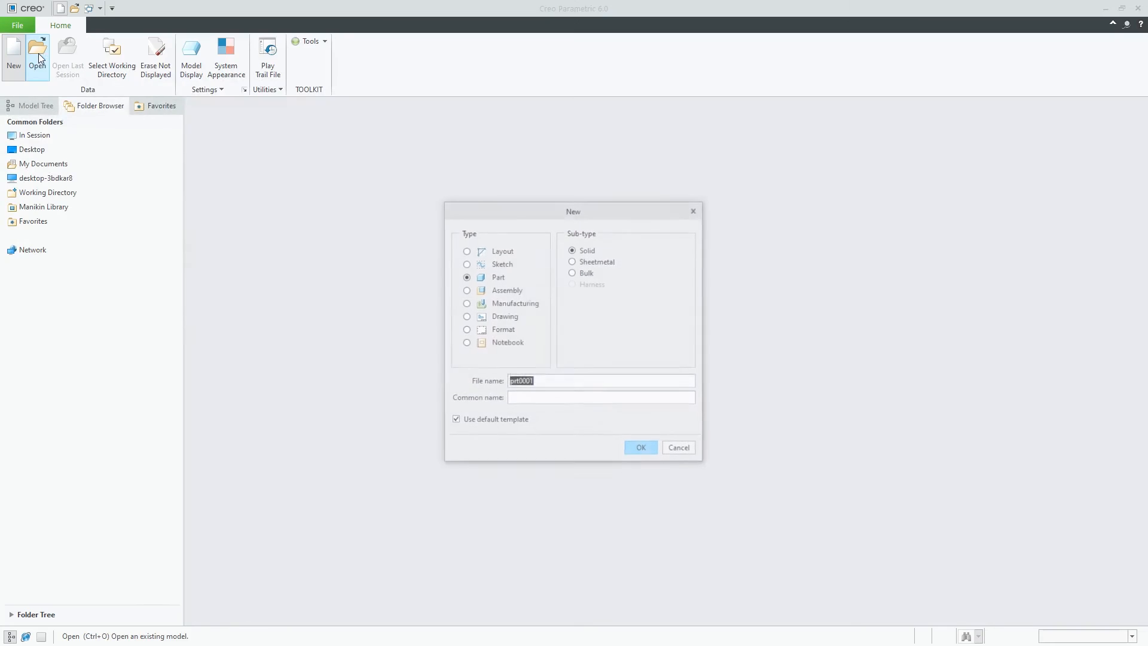
left_click(455, 419)
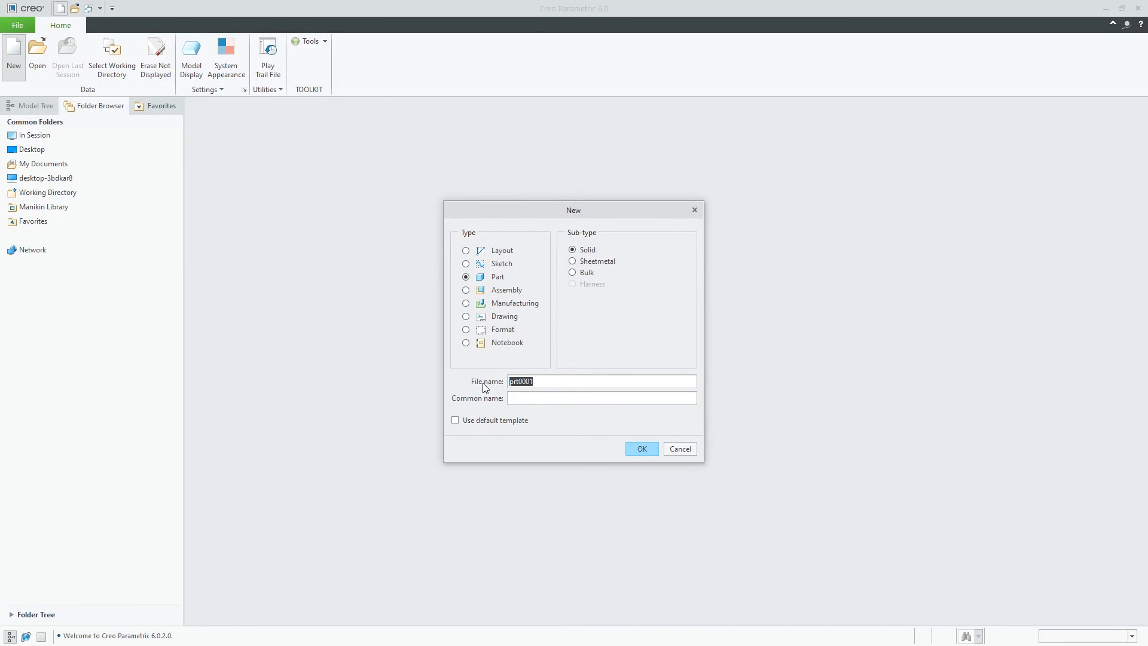
left_click(640, 448)
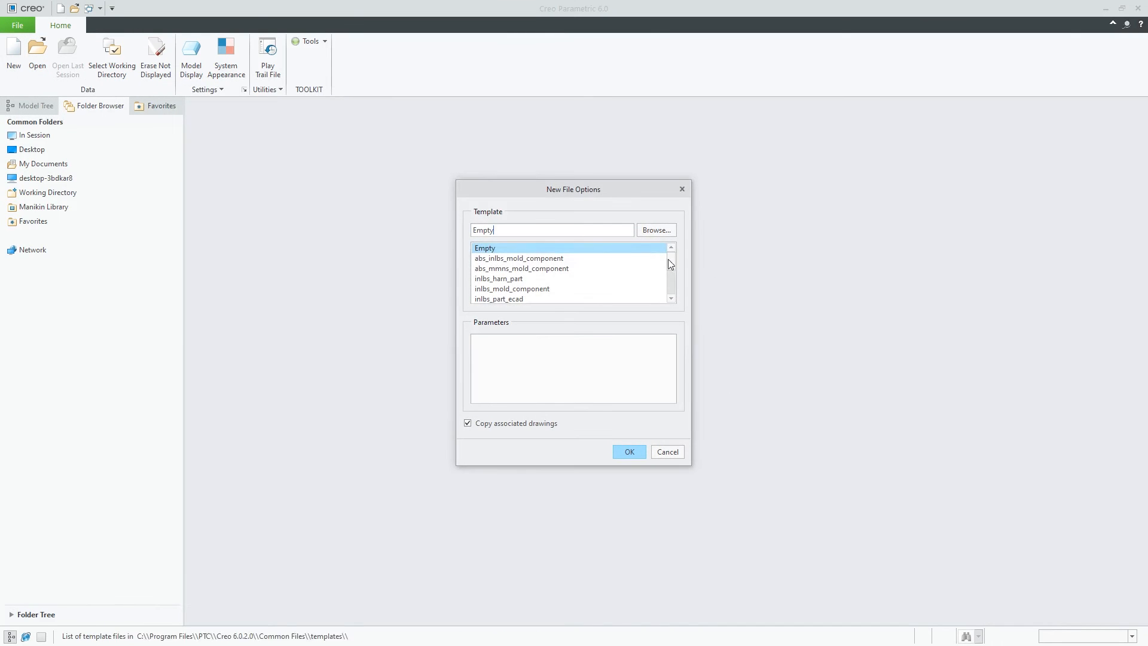
left_click(627, 451)
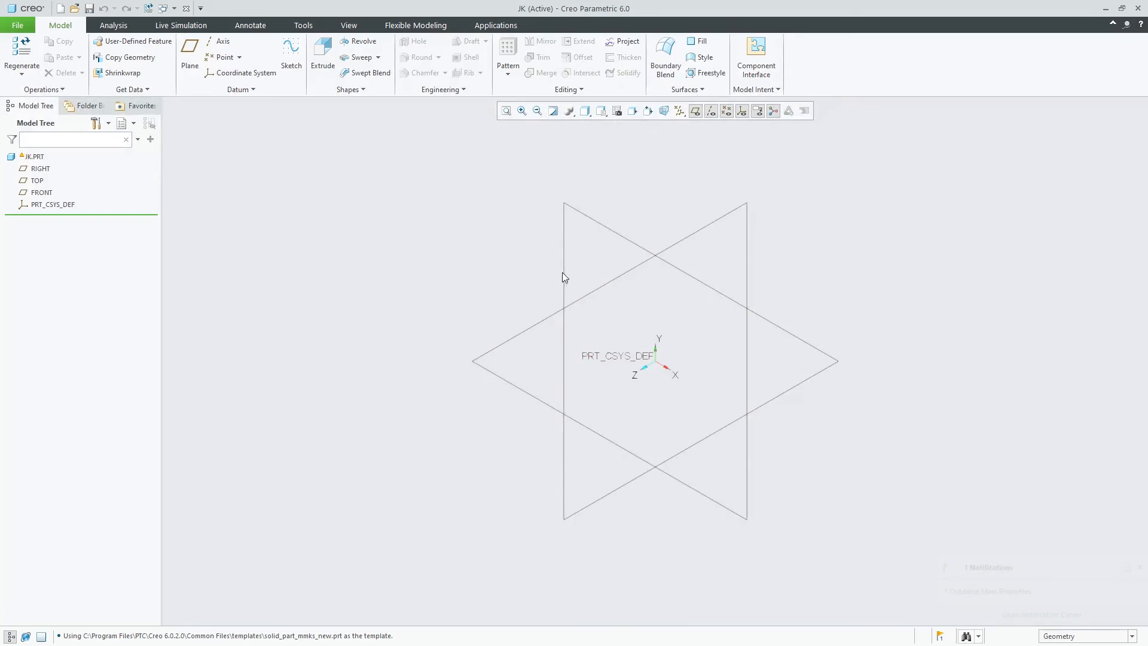
- Extrude a circle sketched at the origin on the TOP plane into a solid cylinder
left_click(291, 59)
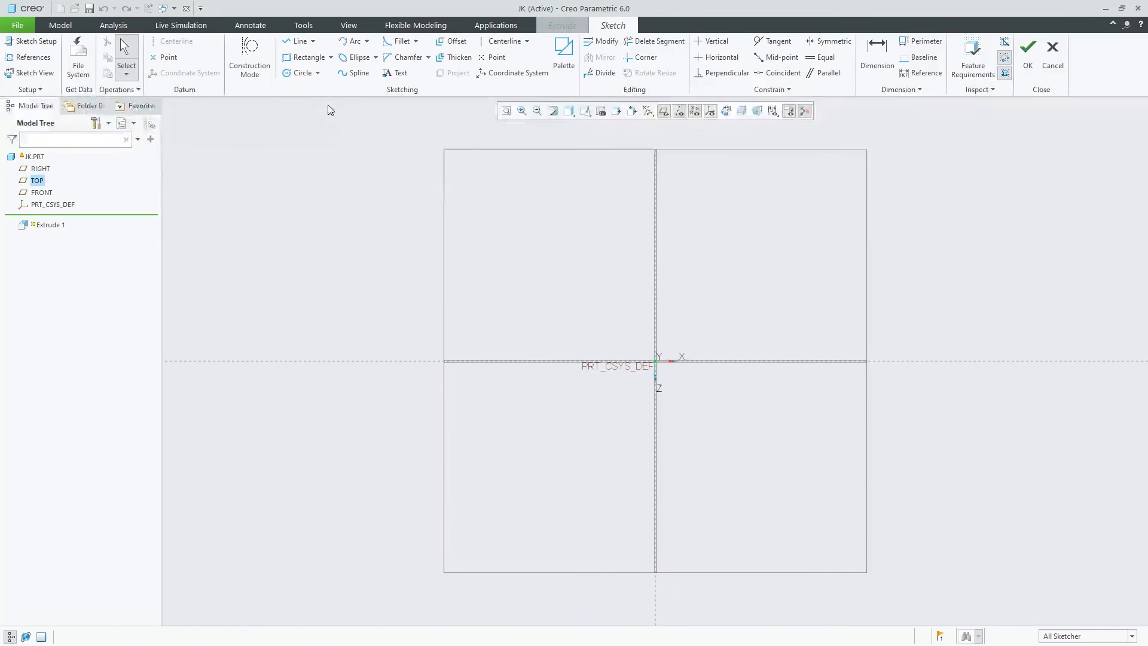
left_click_drag(623, 376, 662, 414)
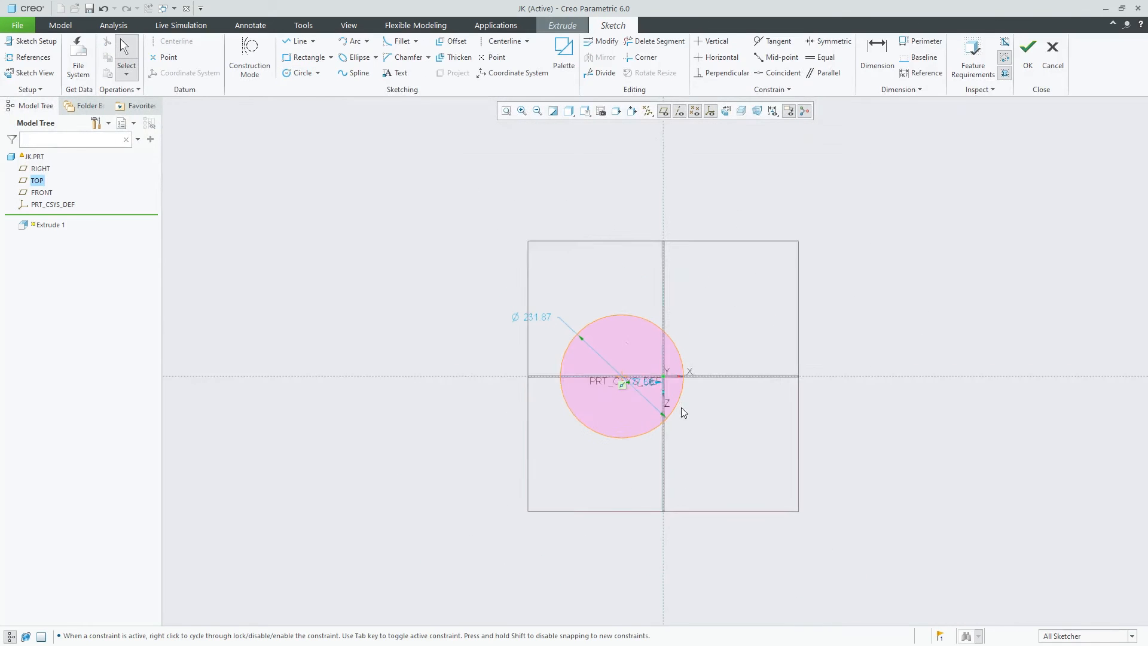
left_click(1026, 47)
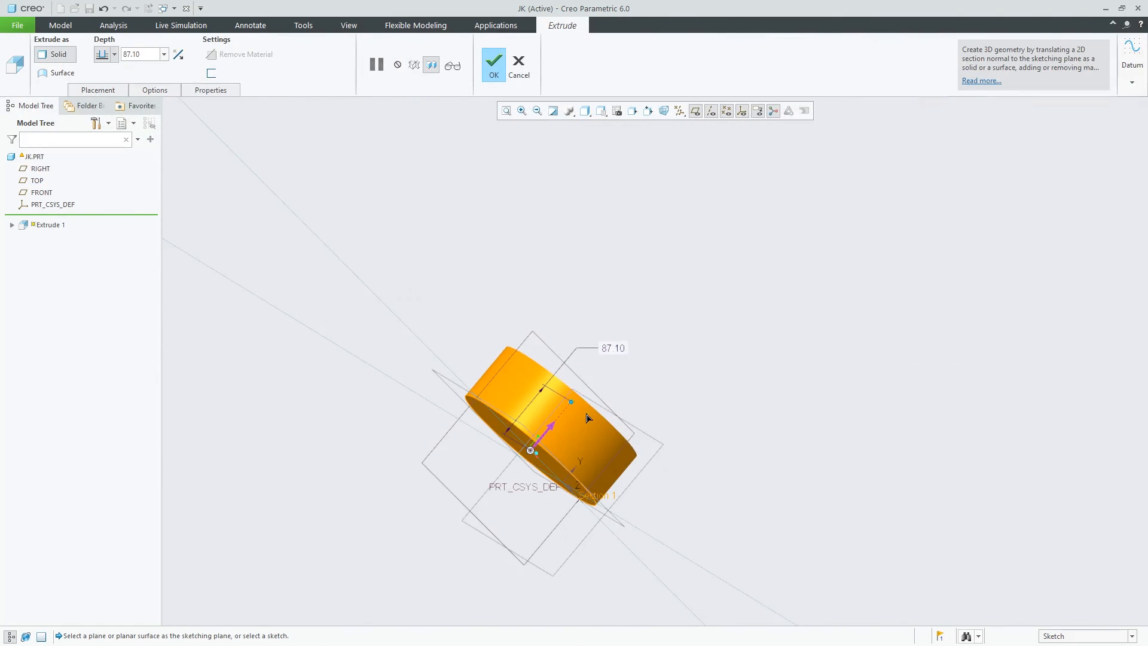
left_click(494, 60)
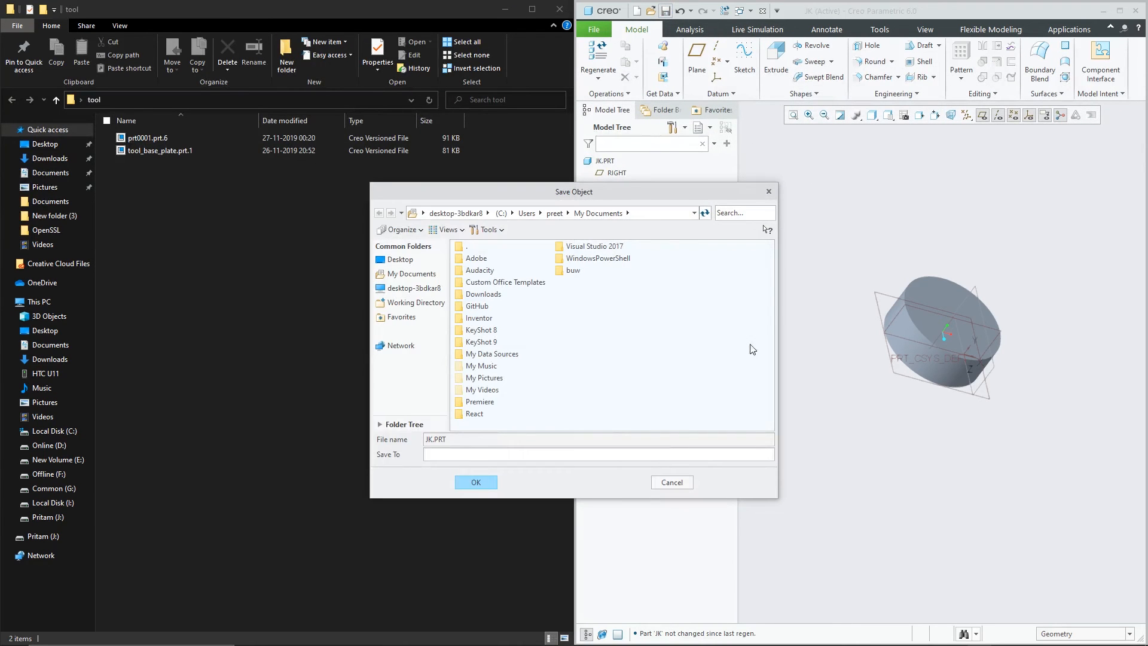
- Save the JK part into the Desktop tool folder, adding version jk.prt.8
left_click(411, 272)
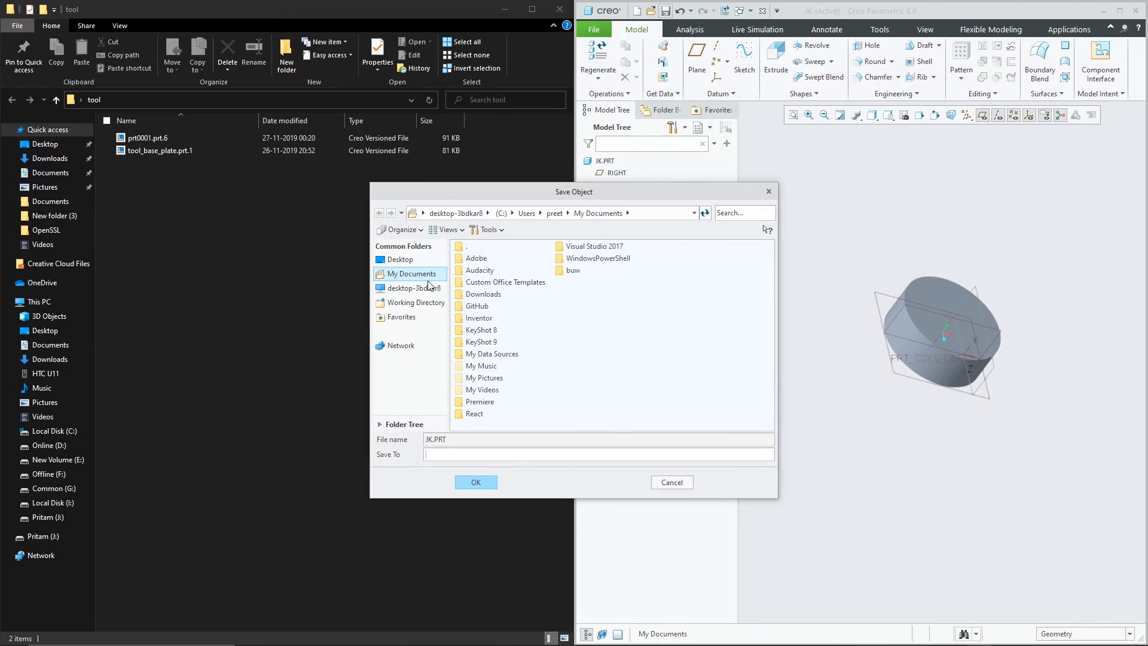
left_click(399, 259)
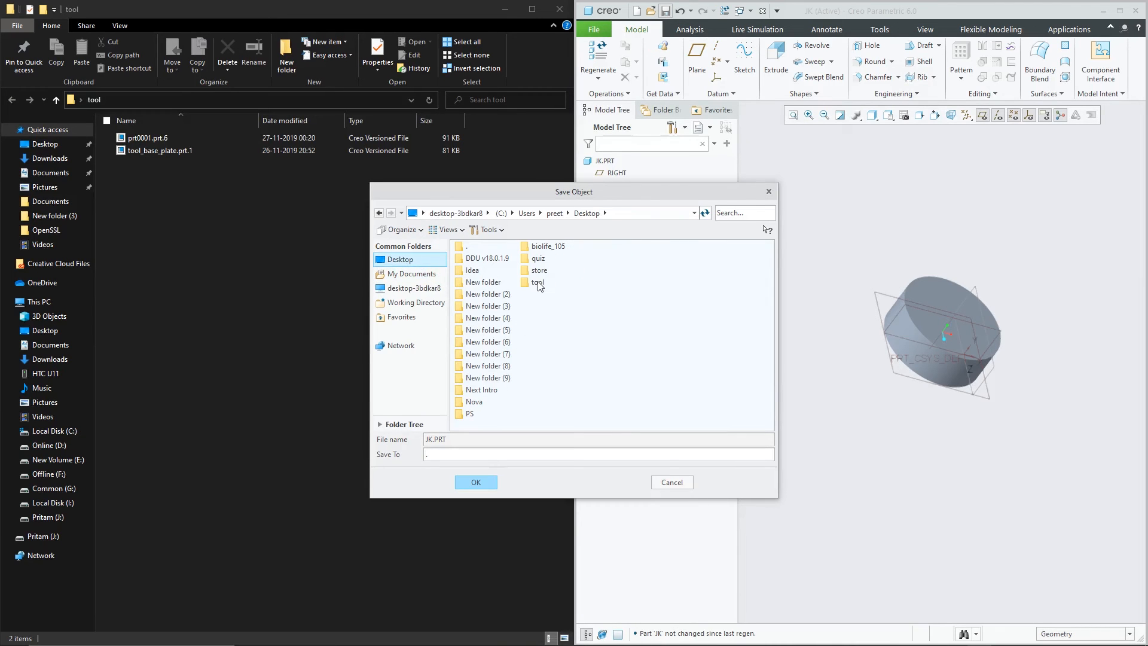
double_click(538, 282)
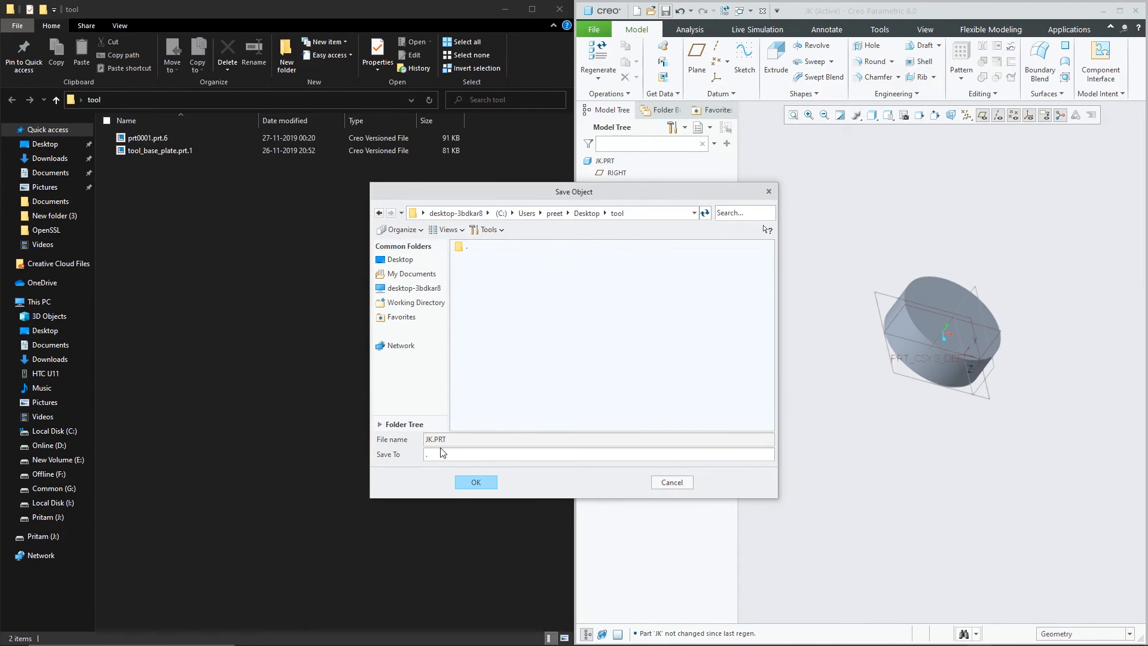
left_click(475, 482)
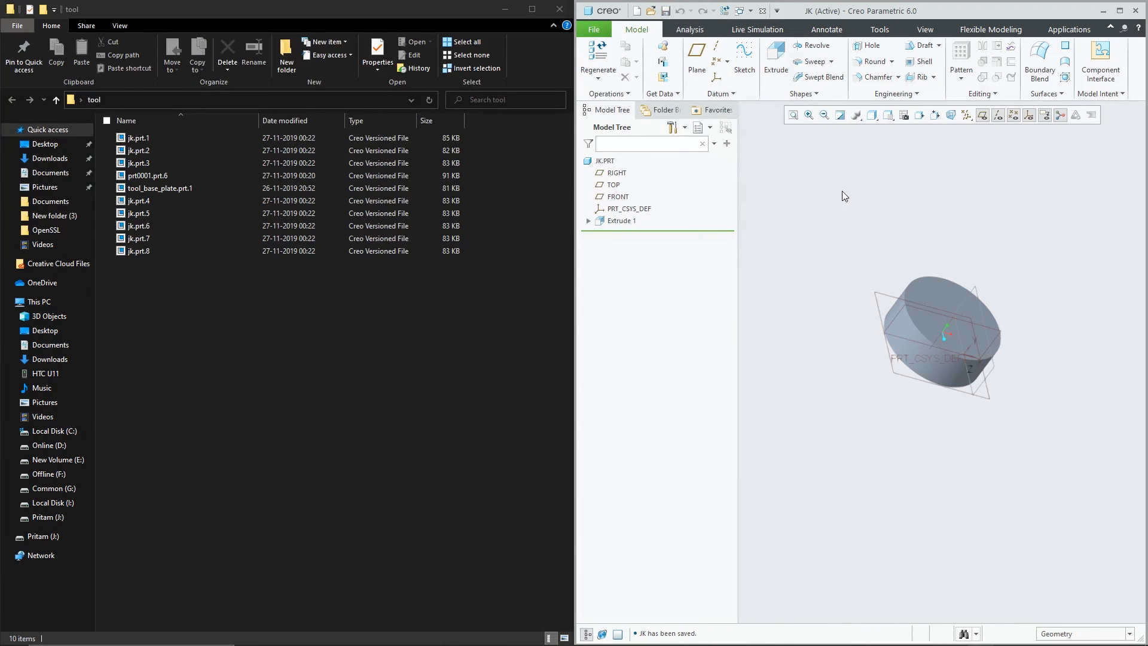
- Run Delete Old Versions on JK and confirm with Yes in the prompt
left_click(593, 29)
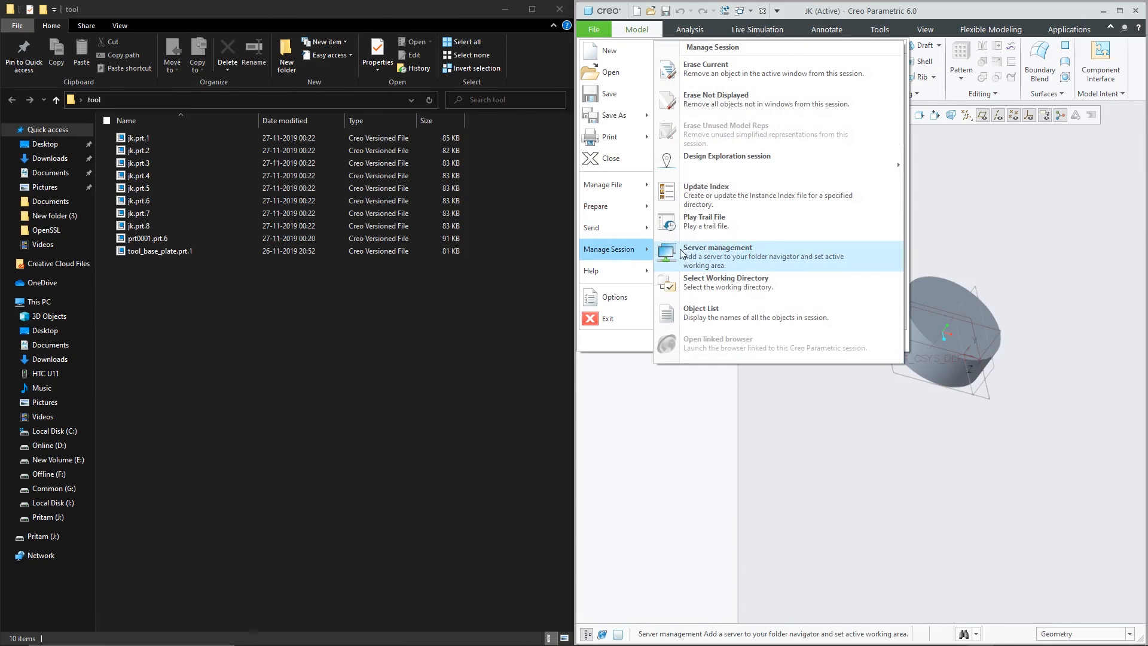
mouse_move(717, 99)
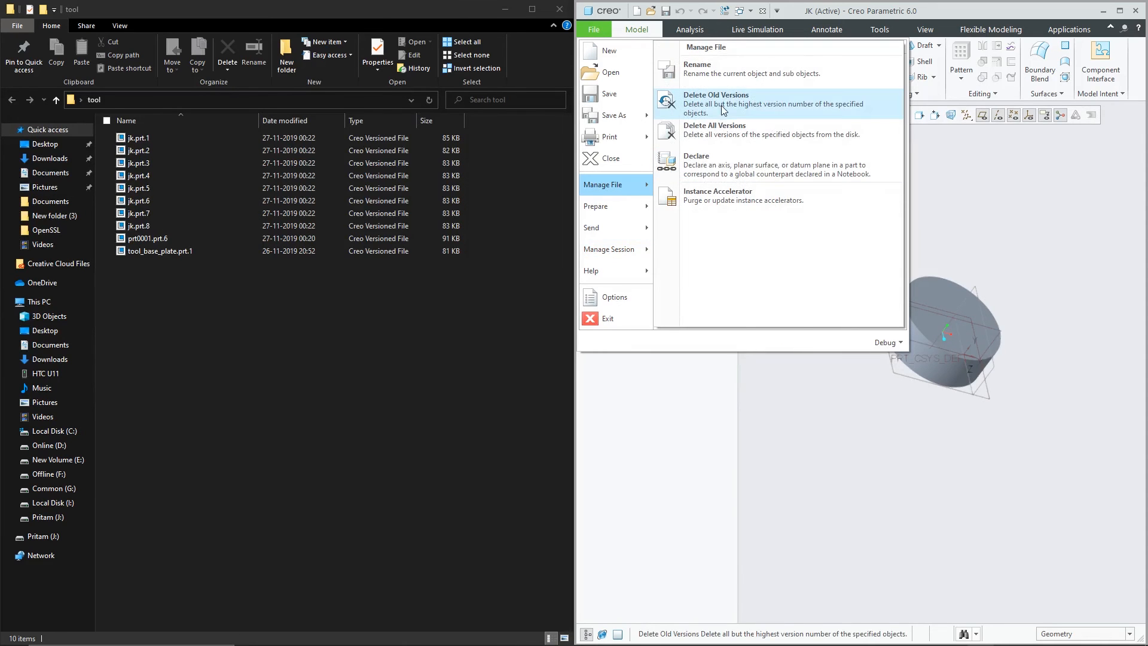
left_click(714, 103)
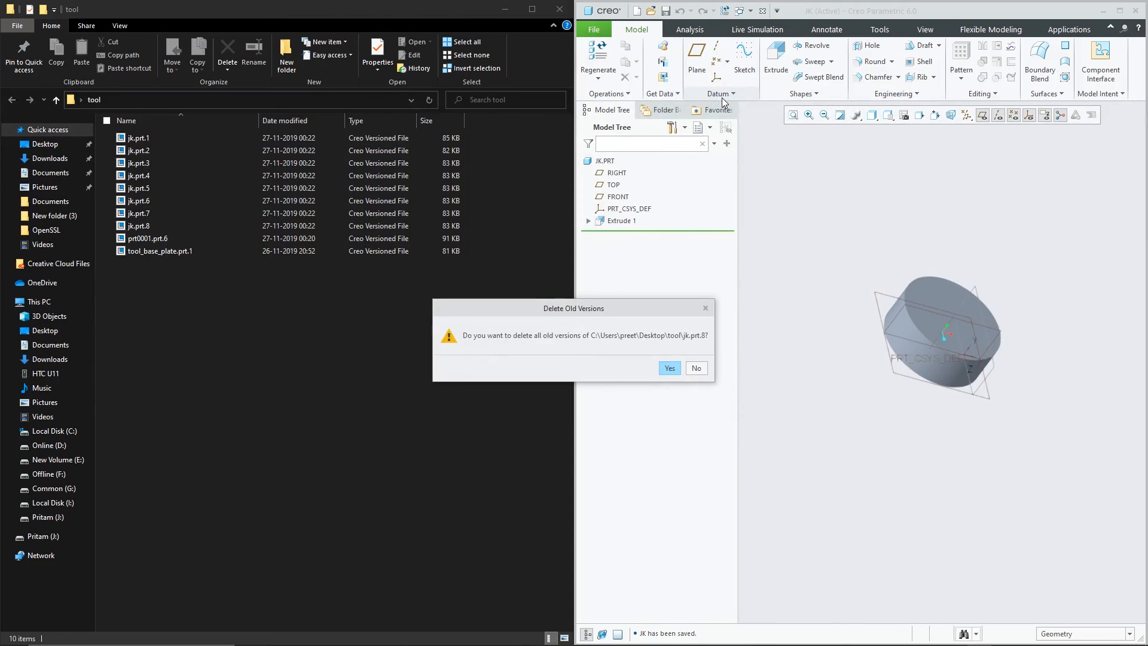
left_click(668, 368)
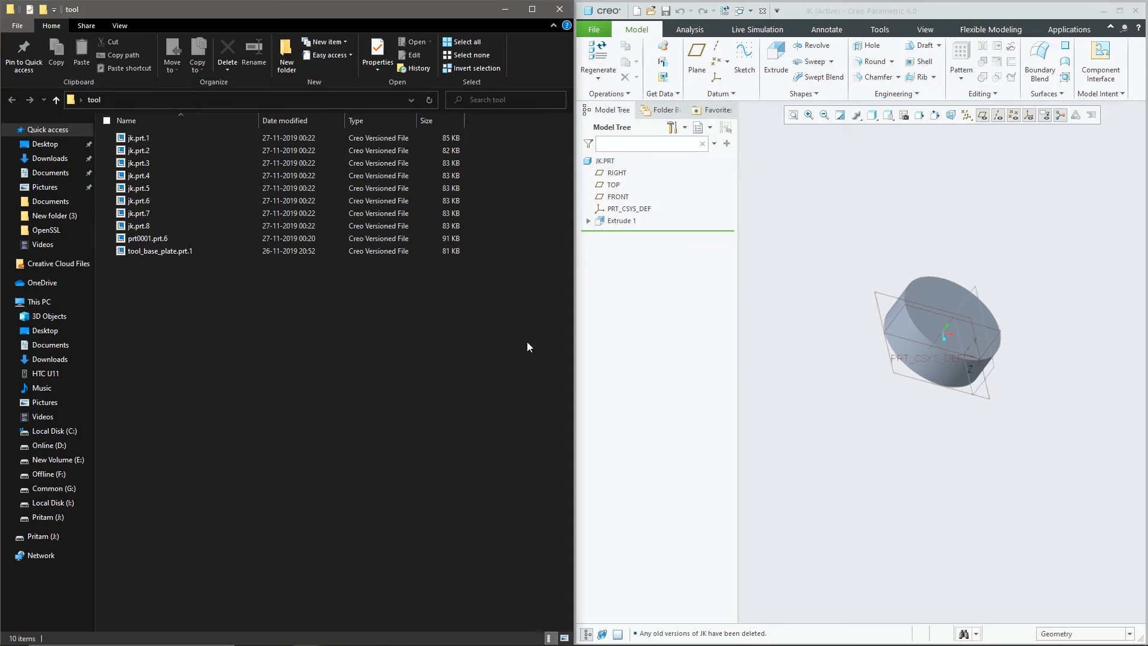
mouse_move(562, 346)
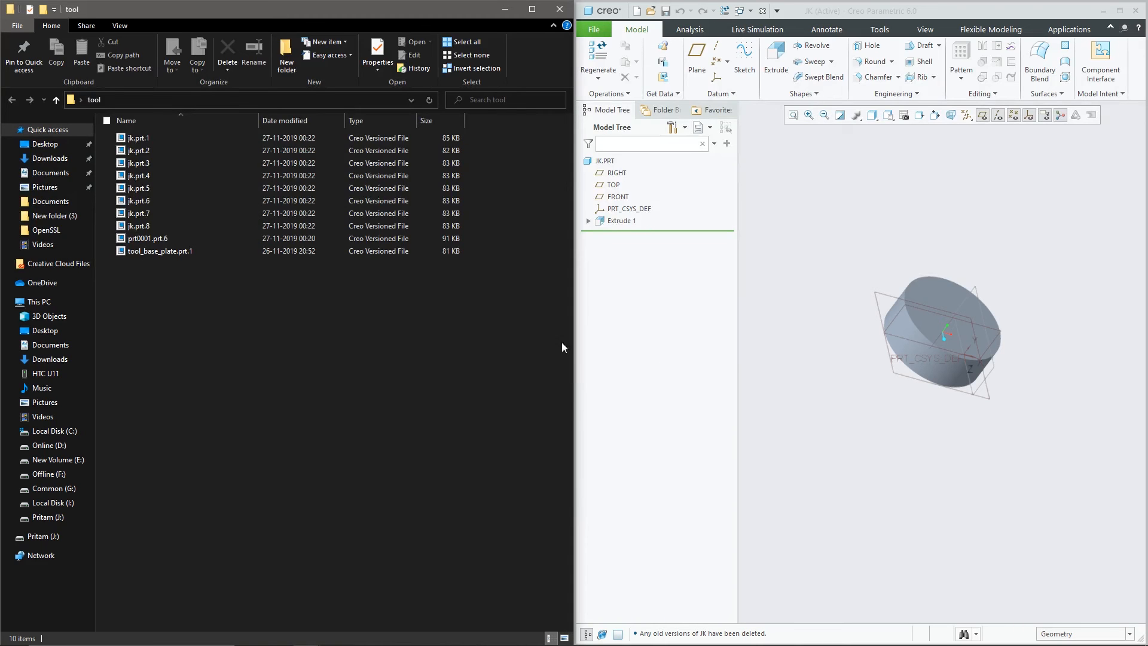
left_click(138, 137)
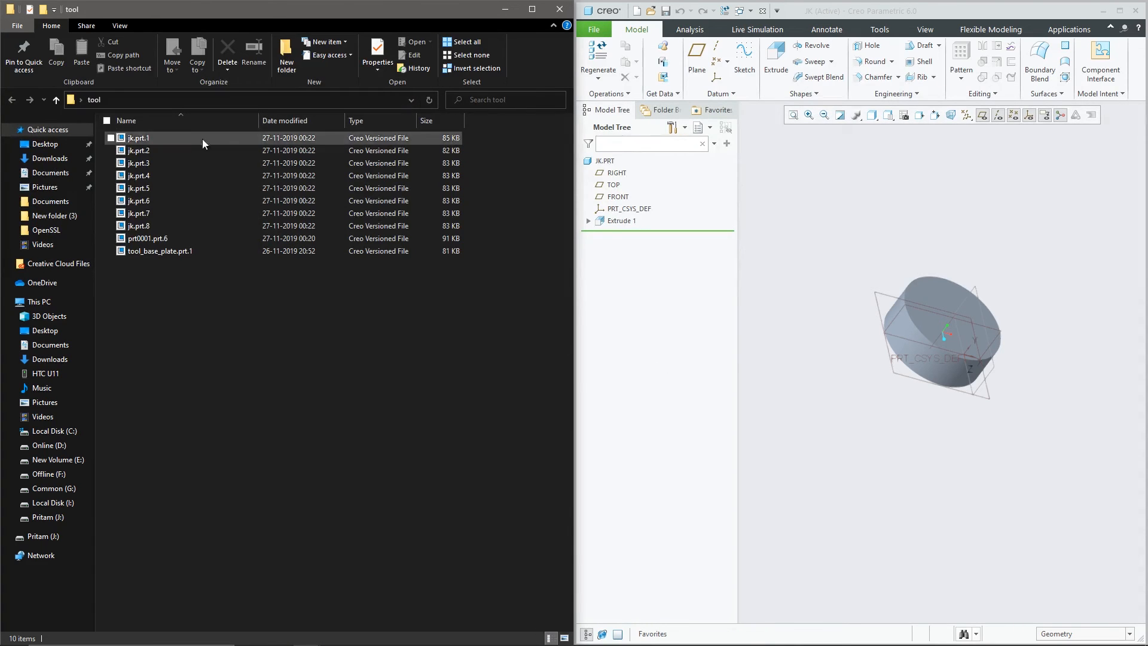
left_click(139, 163)
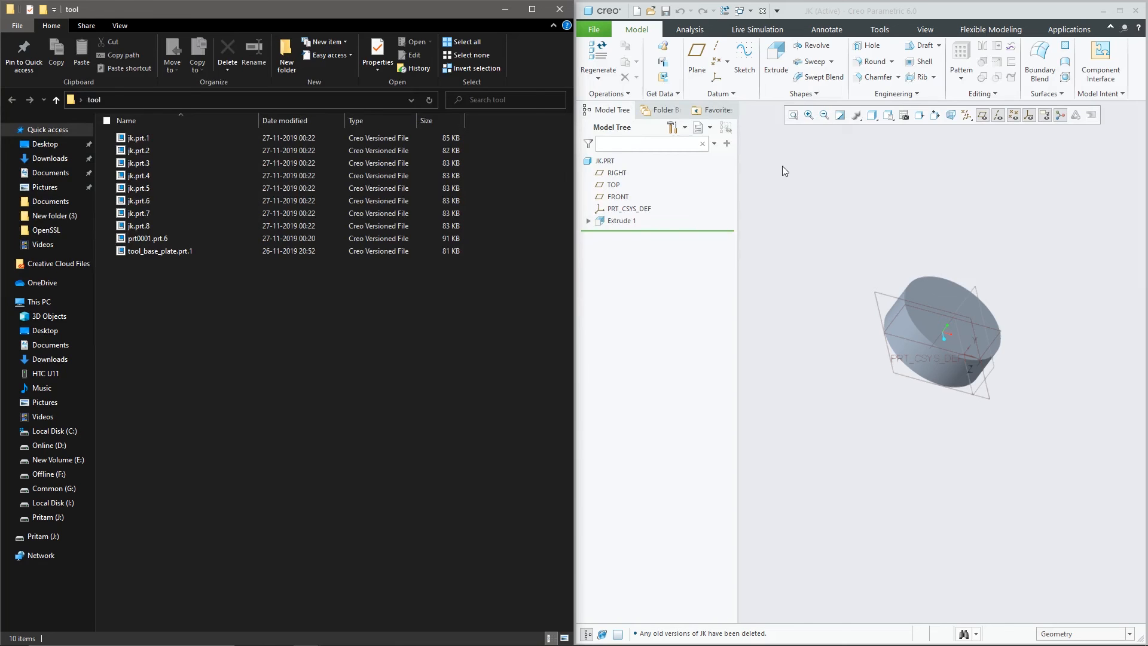
left_click(593, 28)
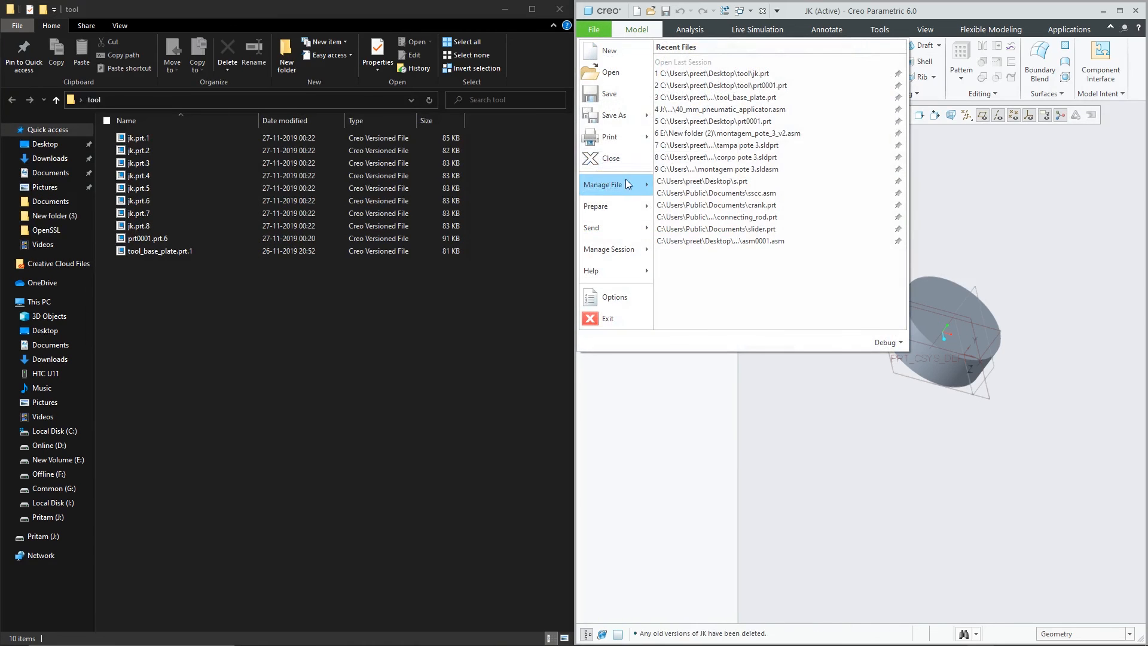
left_click(602, 184)
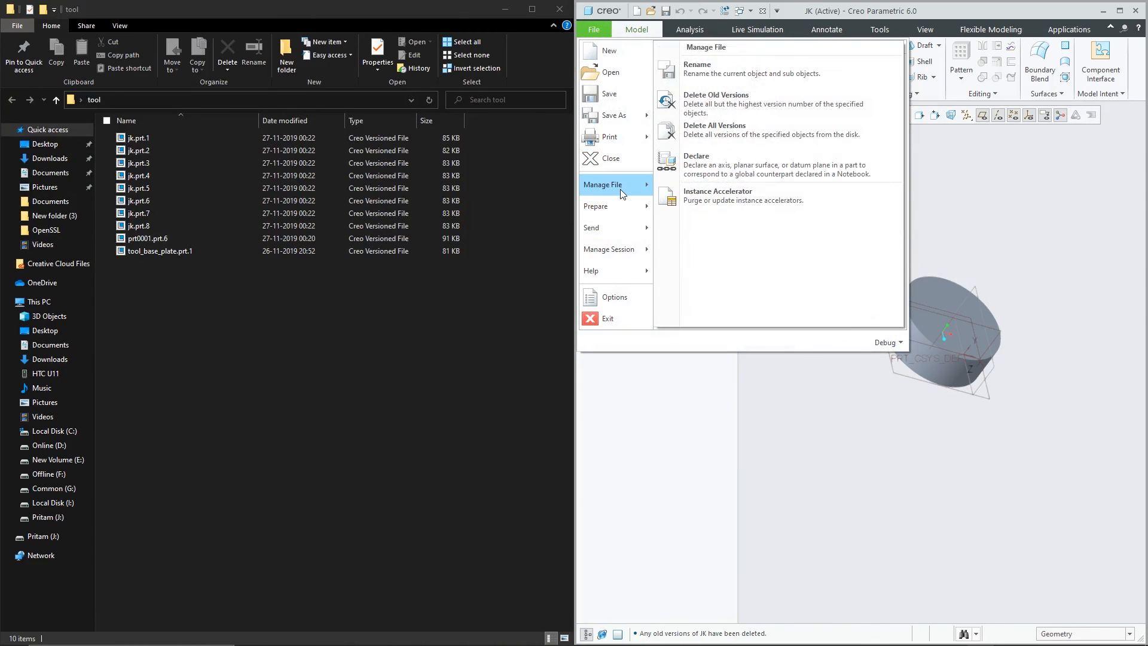
mouse_move(739, 104)
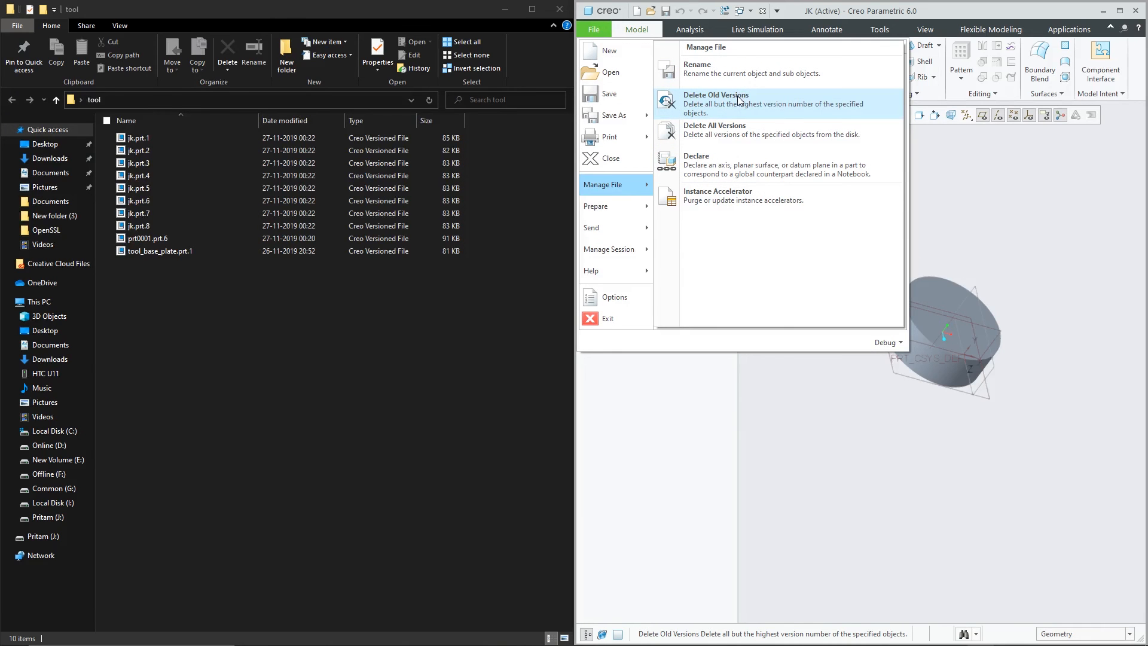
left_click(715, 100)
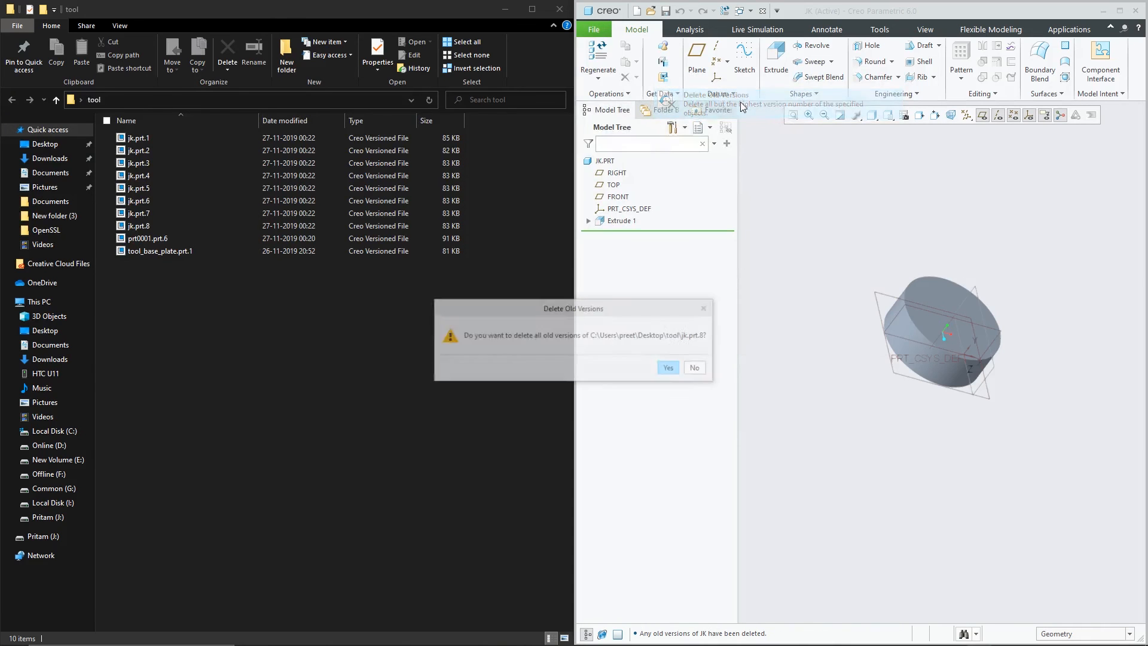
left_click(667, 367)
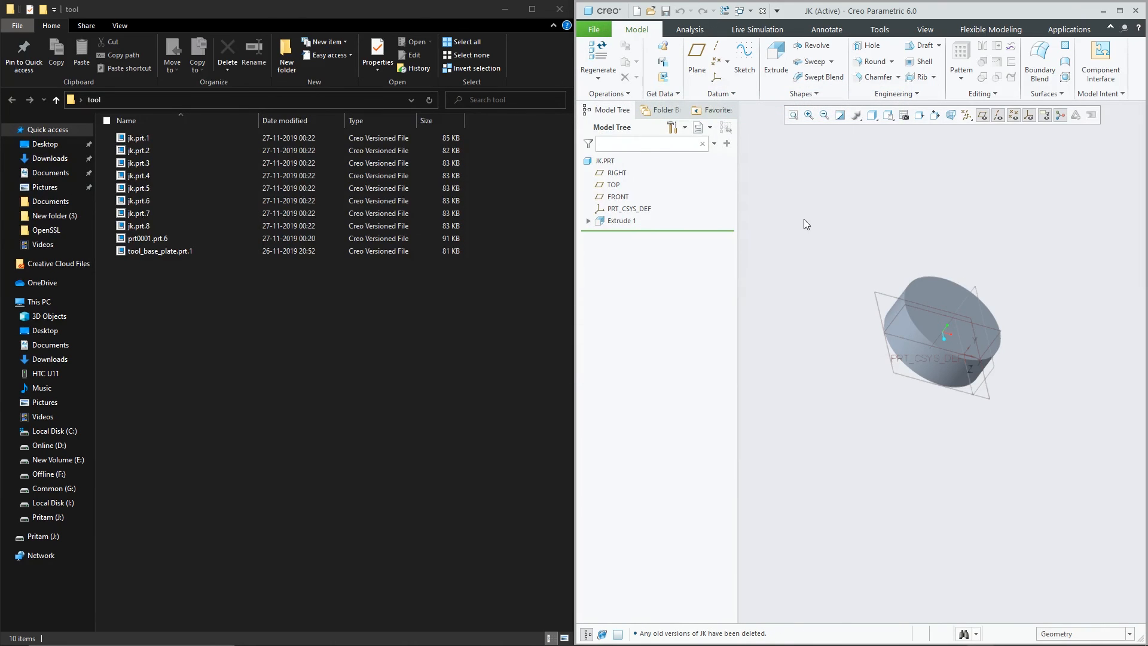
left_click(593, 29)
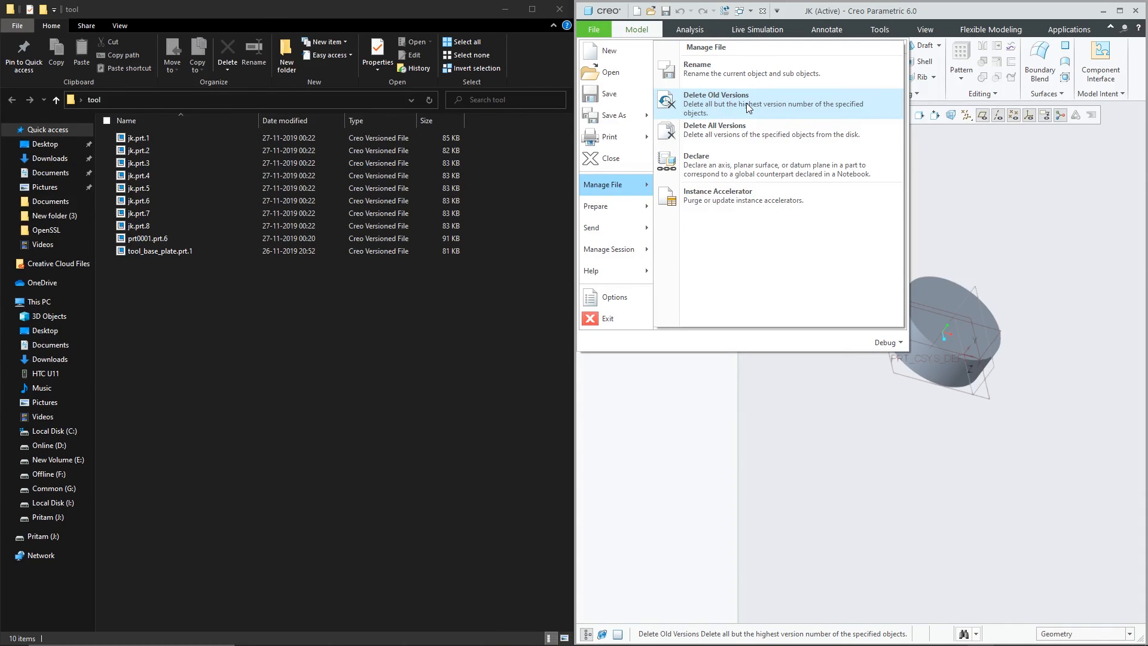
left_click(715, 103)
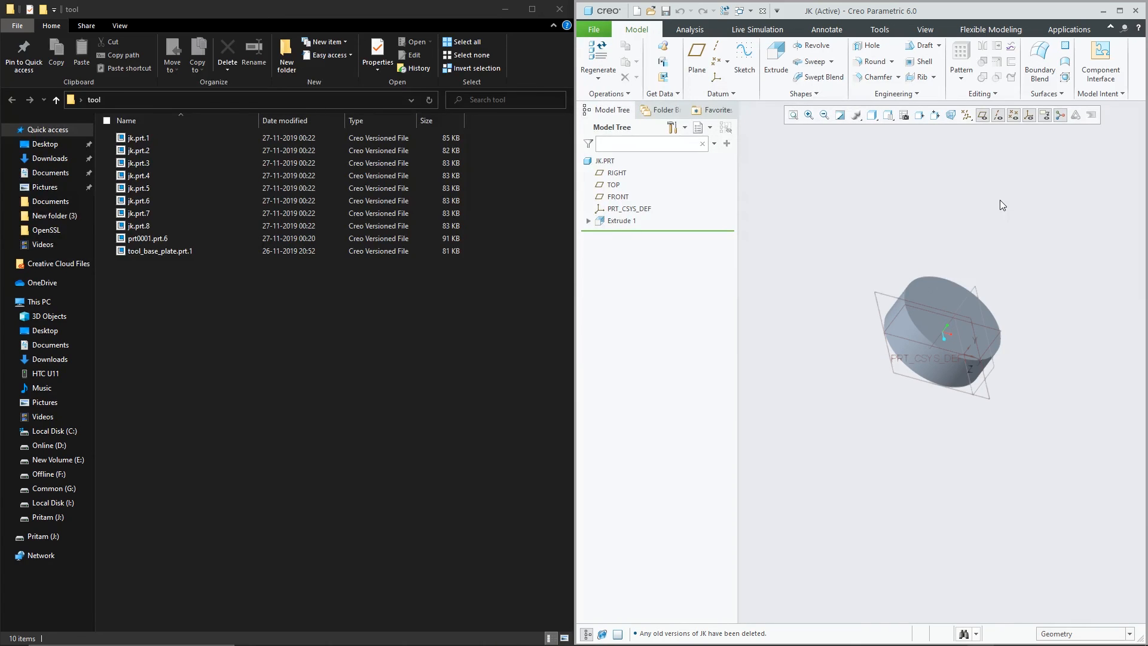